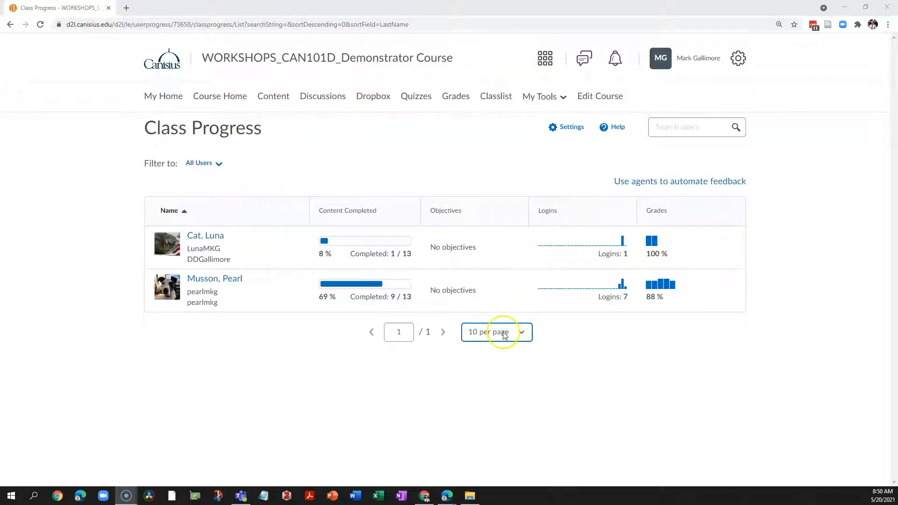
{"action": "mouse_move", "coordinate": [496, 331]}
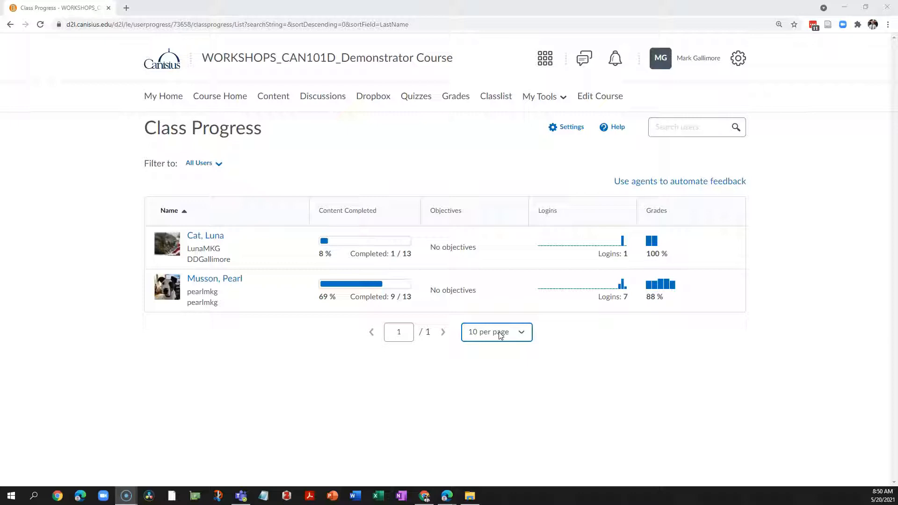
- View the second student's Progress Summary from the Class Progress list
{"action": "left_click", "coordinate": [215, 279]}
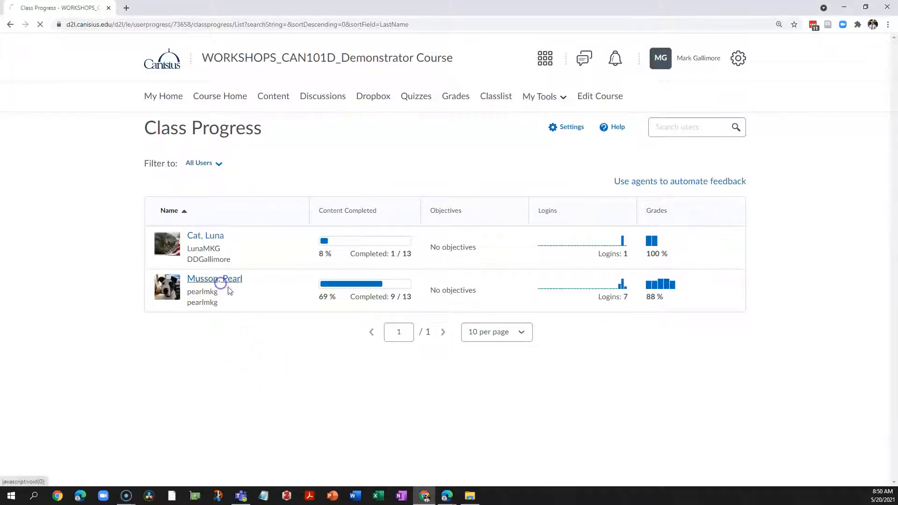
{"action": "left_click", "coordinate": [214, 279]}
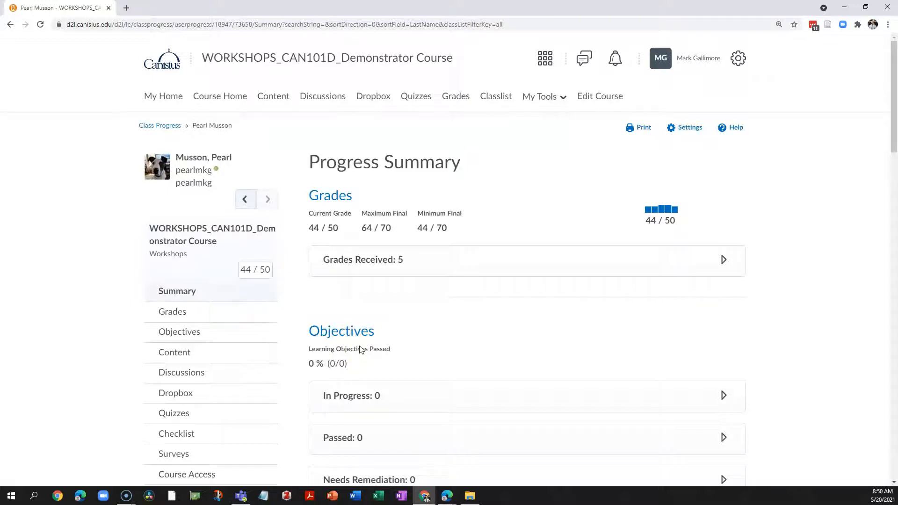
{"action": "mouse_move", "coordinate": [180, 372]}
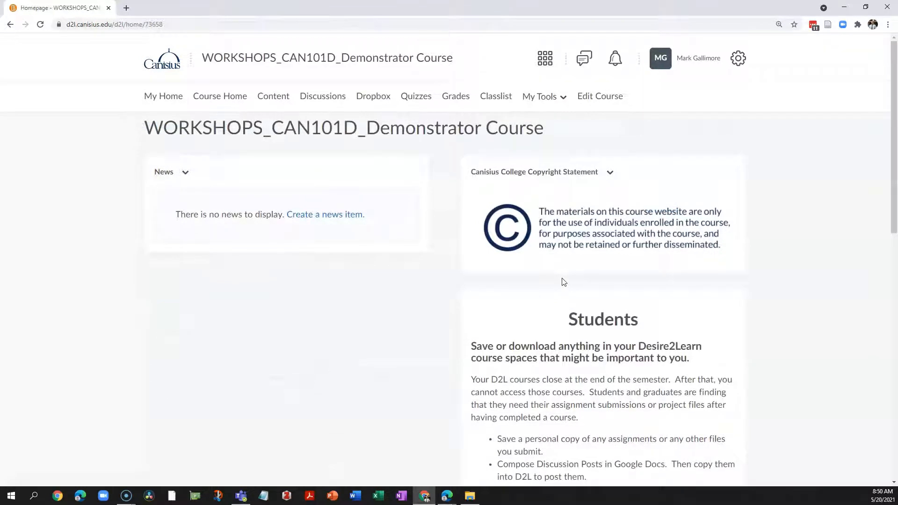
- Show the second student's action menu in Classlist, revealing the View progress option
{"action": "left_click", "coordinate": [496, 96]}
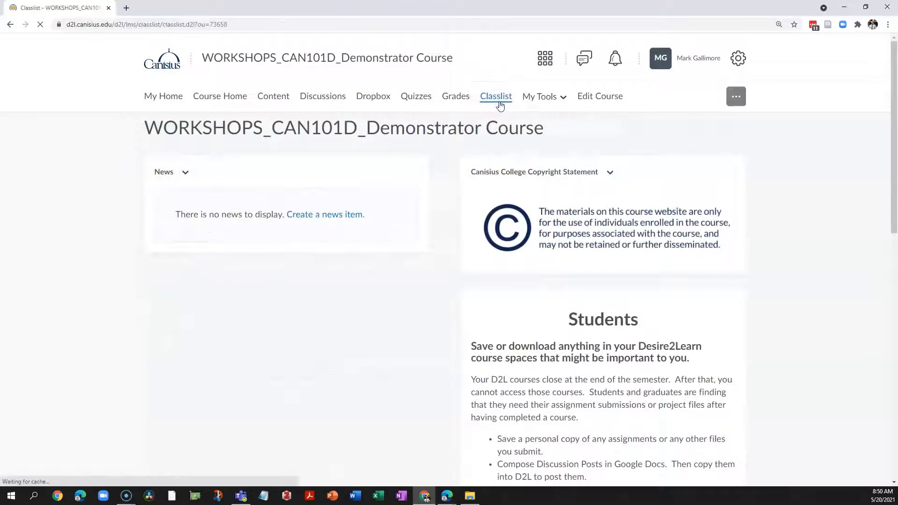
{"action": "left_click", "coordinate": [496, 96]}
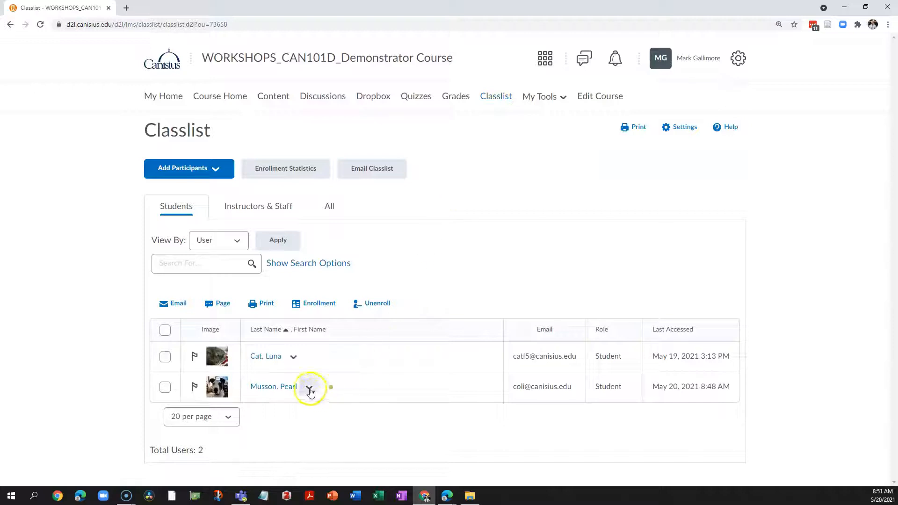
{"action": "left_click", "coordinate": [308, 387]}
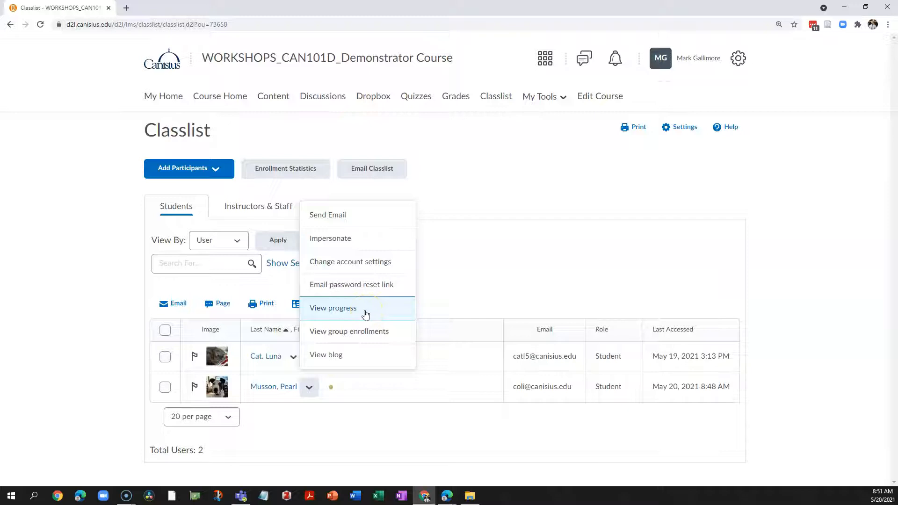
{"action": "mouse_move", "coordinate": [603, 181]}
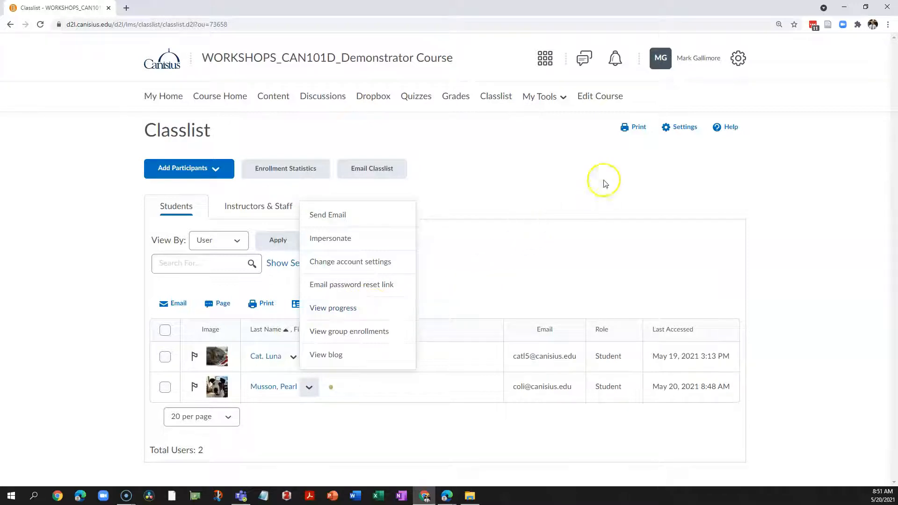
- Reach the Class Progress tool from the Course Administration page
{"action": "left_click", "coordinate": [600, 95]}
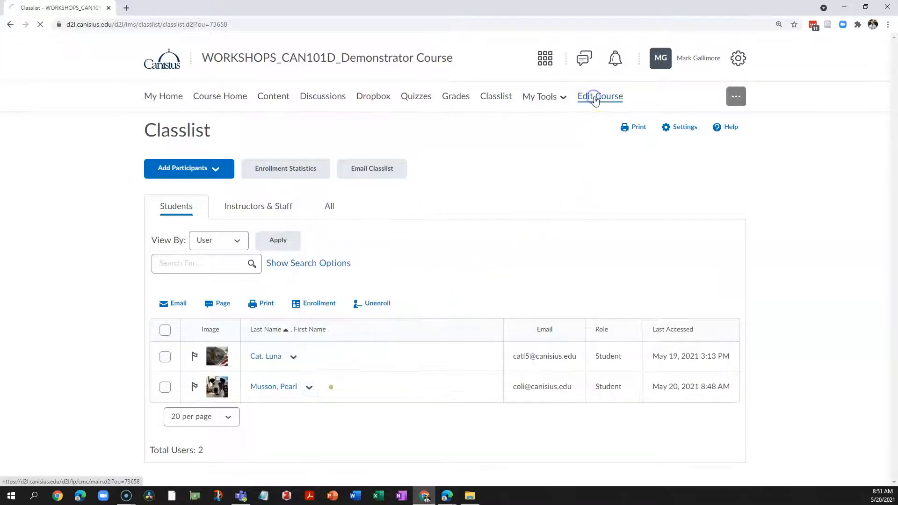
{"action": "left_click", "coordinate": [600, 96]}
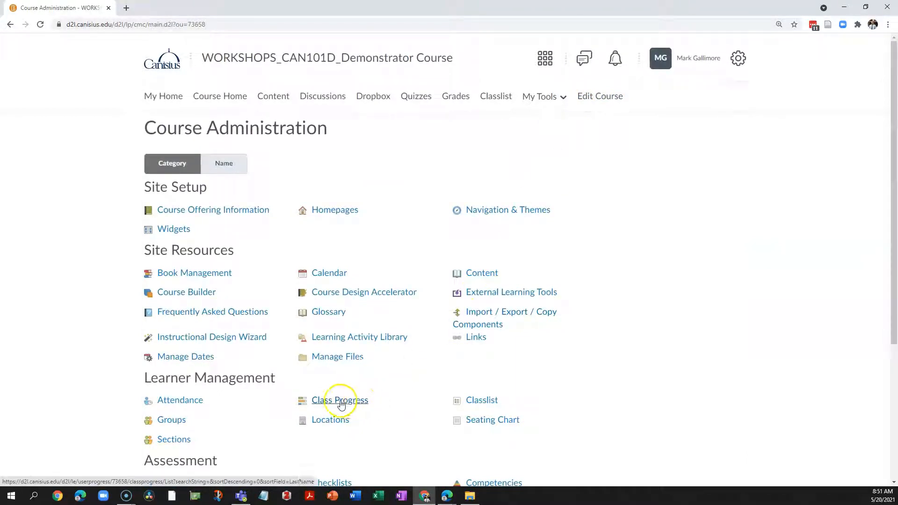
{"action": "left_click", "coordinate": [340, 400]}
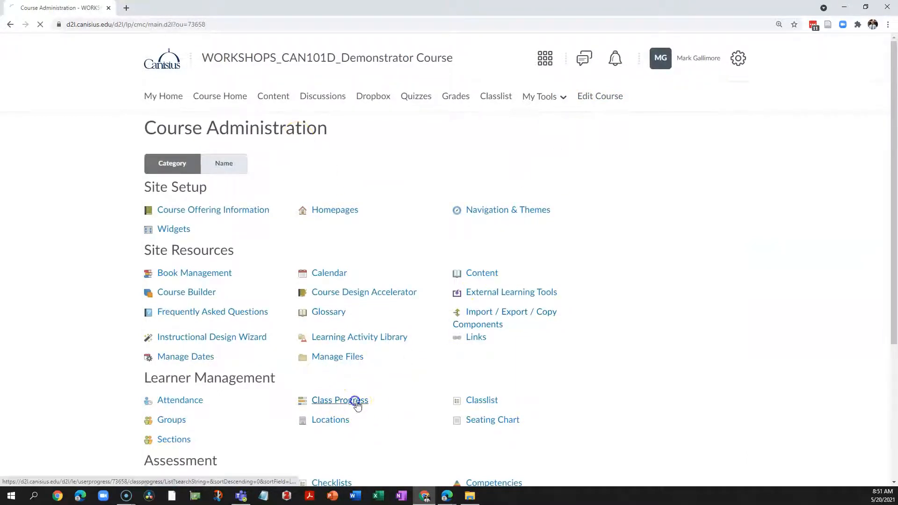
{"action": "left_click", "coordinate": [339, 400]}
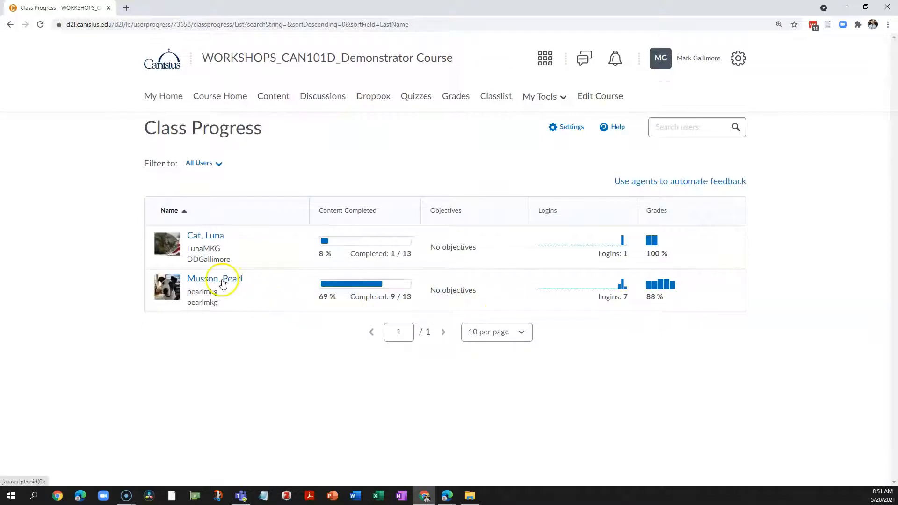
- Review the second student's summary: grade 44/50, no objectives, 69% content completed
{"action": "left_click", "coordinate": [214, 278]}
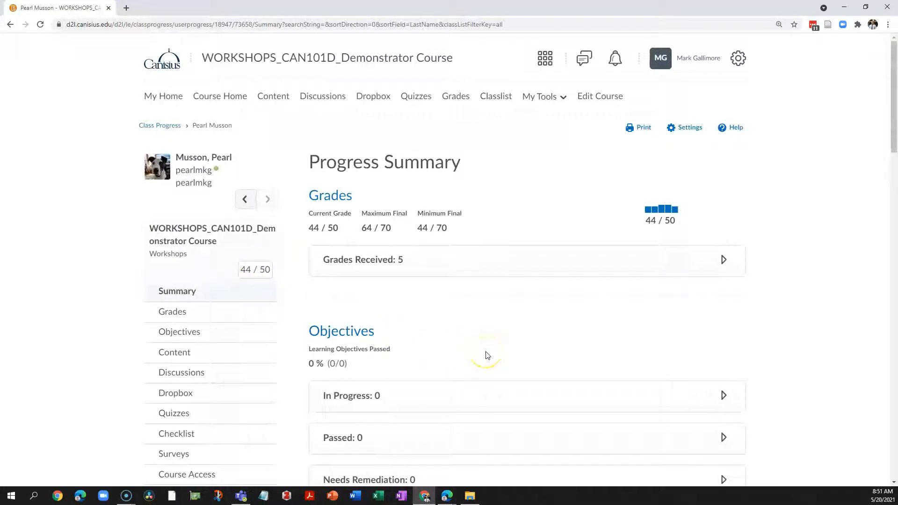
{"action": "scroll", "scroll_direction": "down", "scroll_amount": 3}
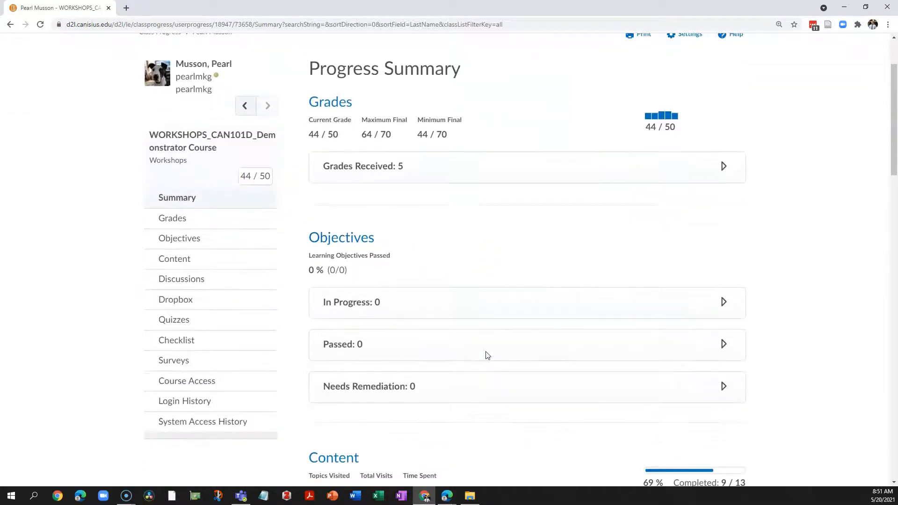
{"action": "scroll", "scroll_direction": "down", "scroll_amount": 3}
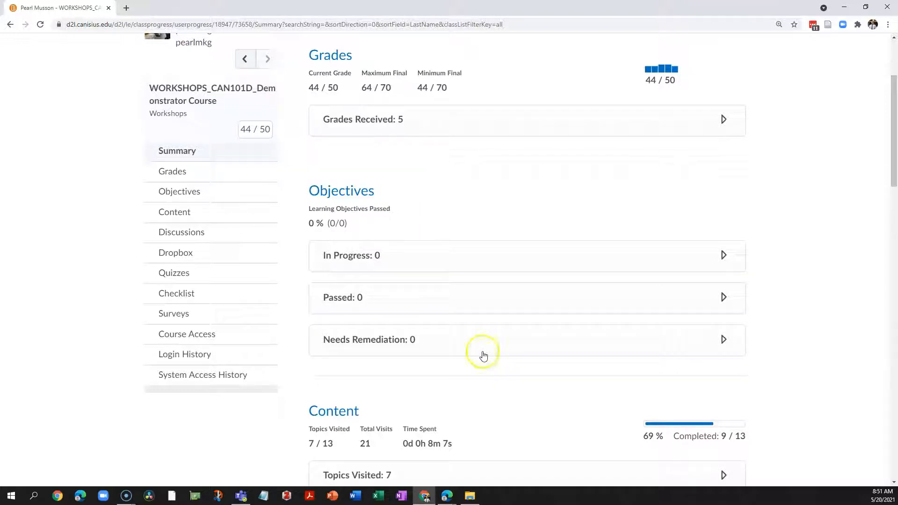
{"action": "mouse_move", "coordinate": [447, 252]}
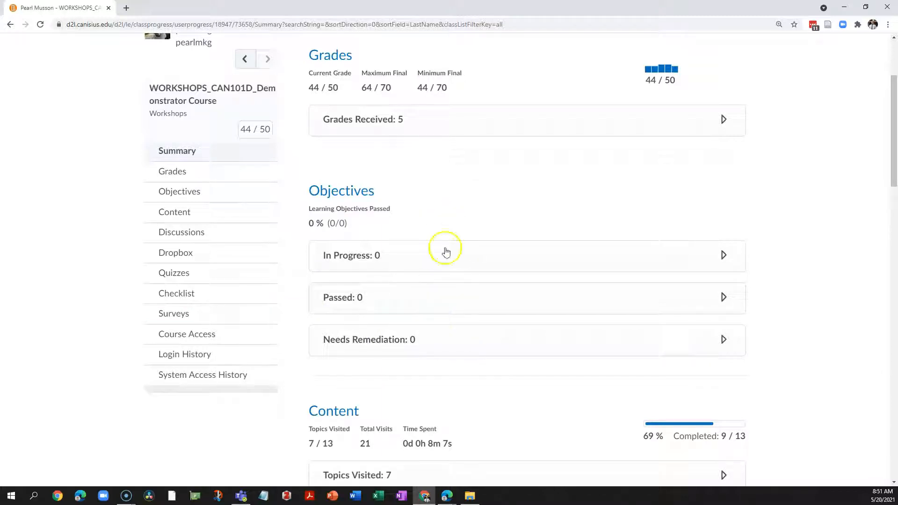
{"action": "mouse_move", "coordinate": [445, 264]}
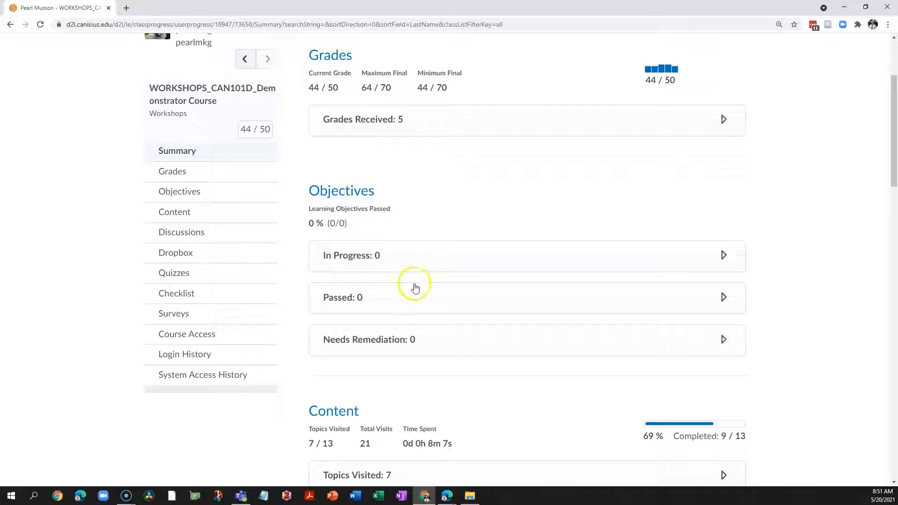
{"action": "mouse_move", "coordinate": [415, 288]}
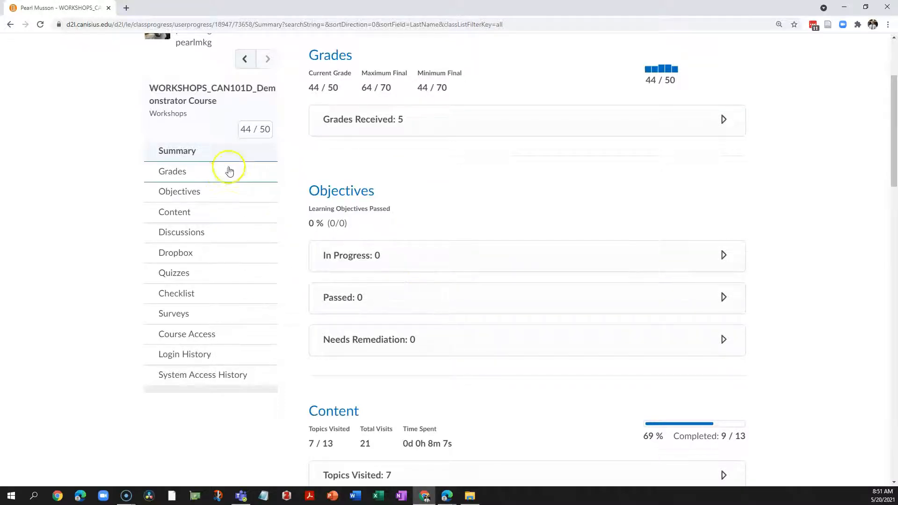
{"action": "mouse_move", "coordinate": [225, 195]}
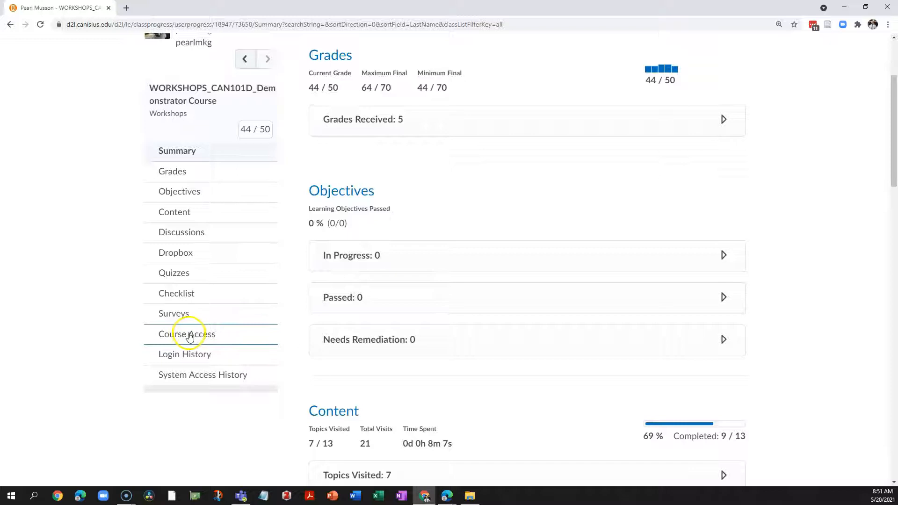
- View the student's Course Access progress: 3 days visited, last accessed 5/20/2021
{"action": "left_click", "coordinate": [186, 334]}
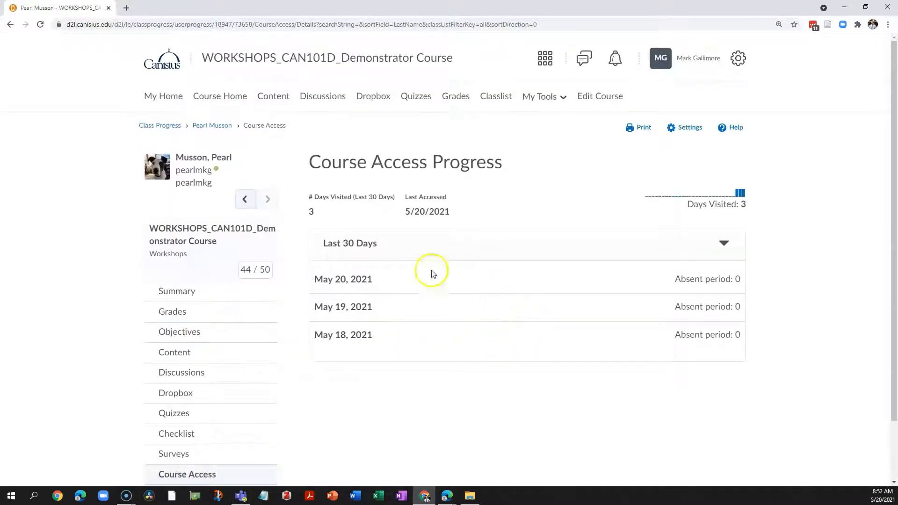
{"action": "mouse_move", "coordinate": [433, 281]}
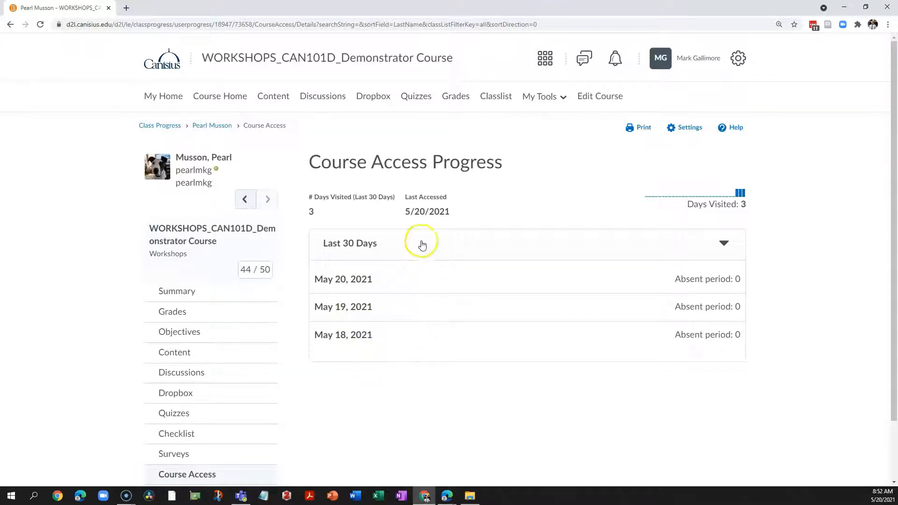
{"action": "mouse_move", "coordinate": [459, 214]}
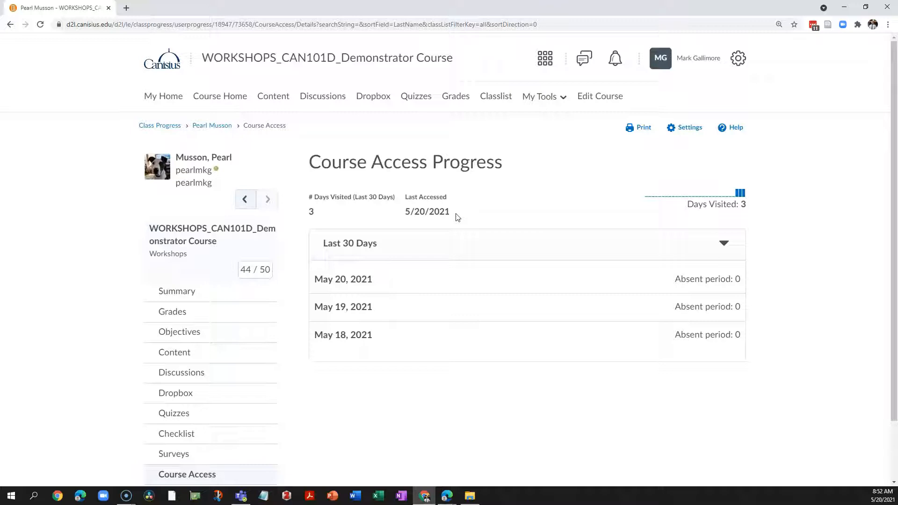
{"action": "mouse_move", "coordinate": [473, 218]}
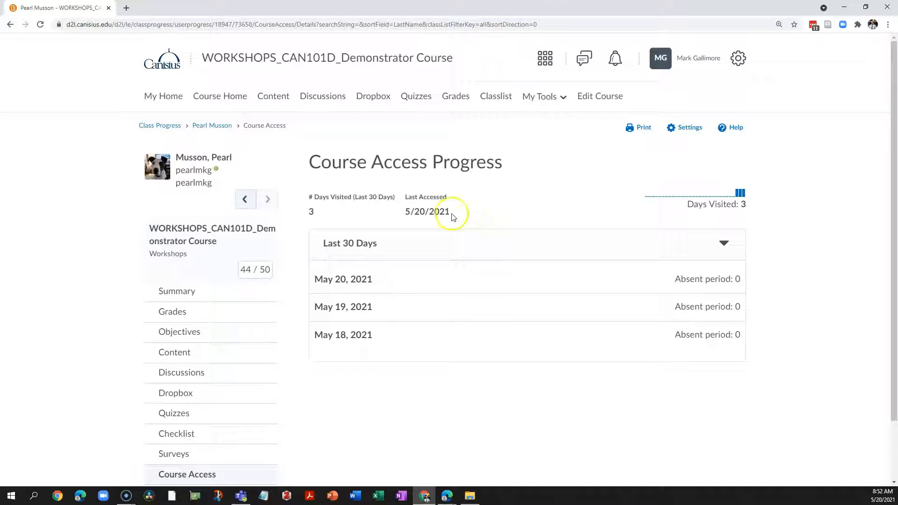
{"action": "mouse_move", "coordinate": [329, 420]}
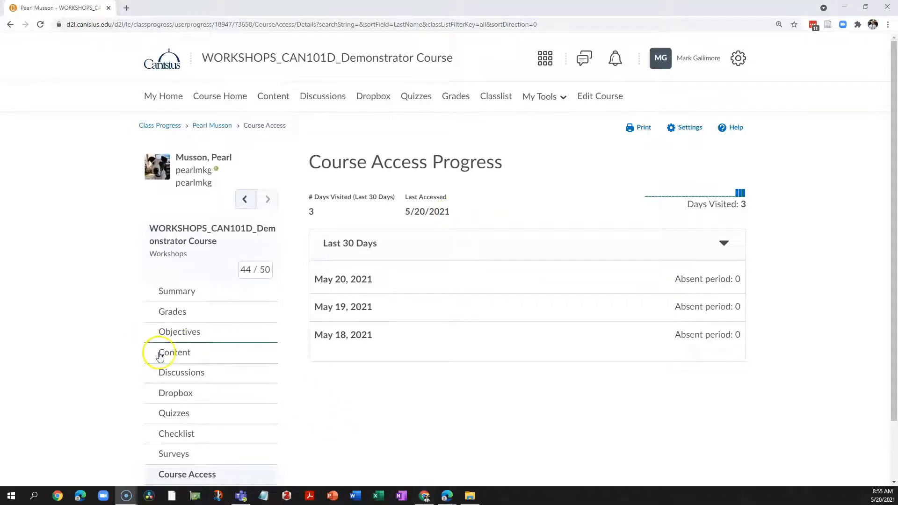
- View the student's Content Progress page showing 69% completion
{"action": "left_click", "coordinate": [174, 352]}
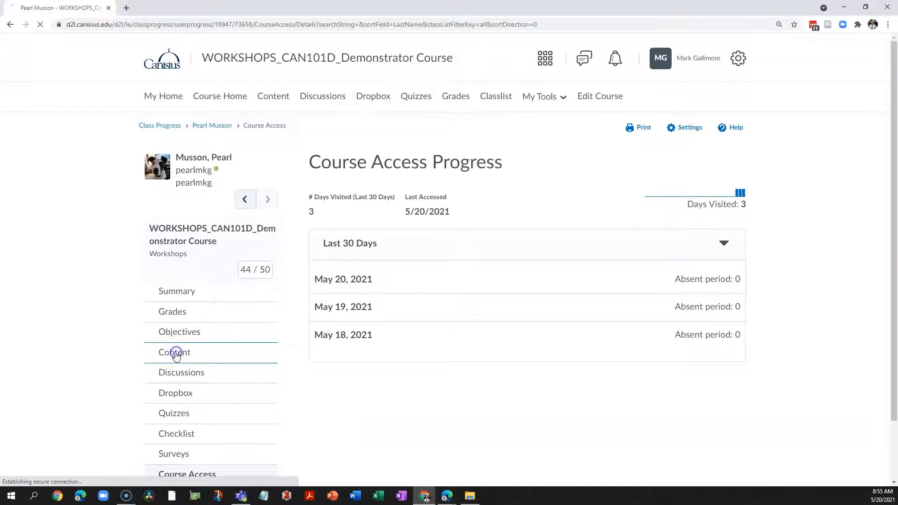
{"action": "left_click", "coordinate": [174, 353]}
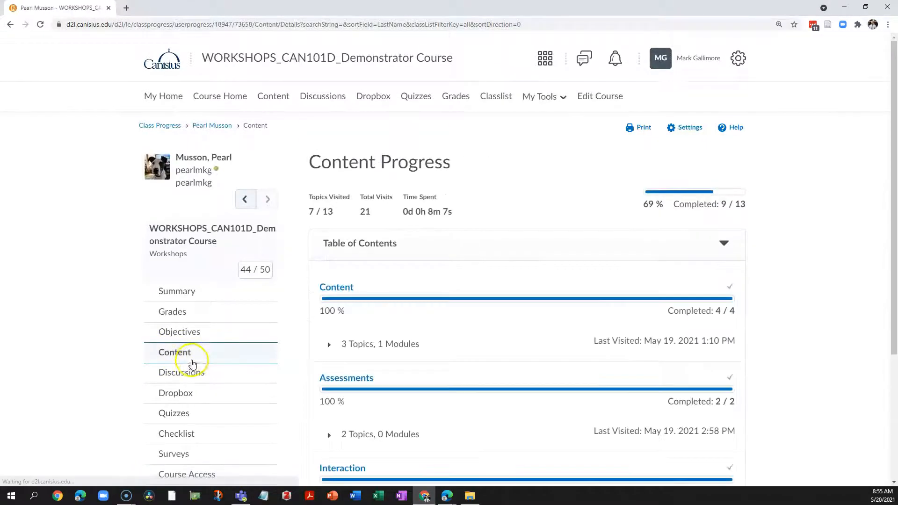
{"action": "scroll", "scroll_direction": "down", "scroll_amount": 3}
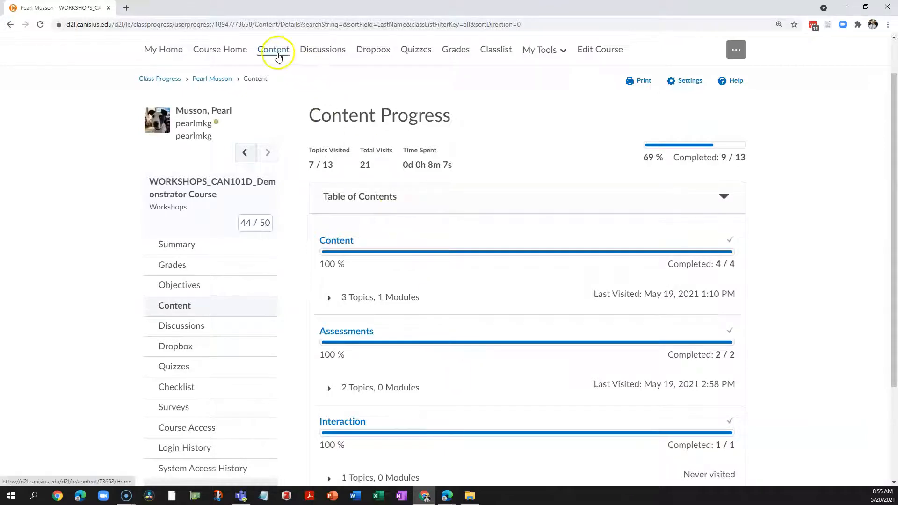
{"action": "mouse_move", "coordinate": [328, 248]}
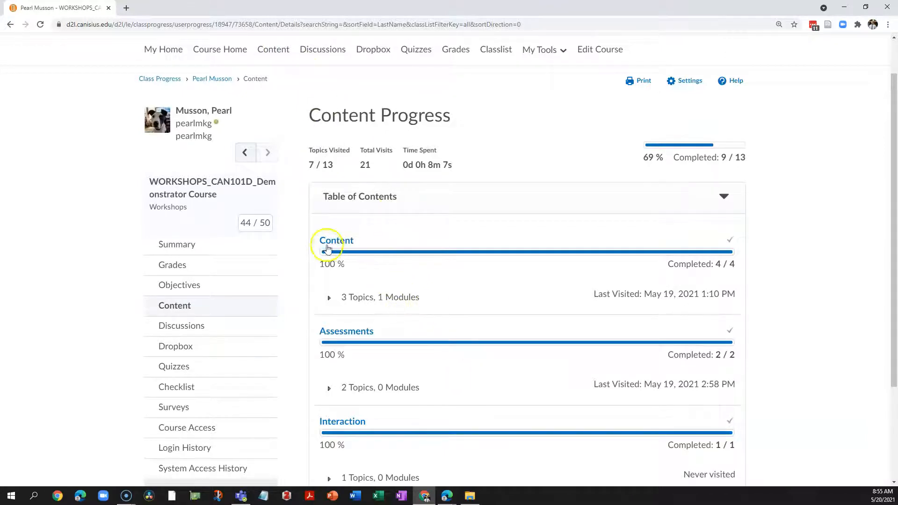
{"action": "scroll", "scroll_direction": "down", "scroll_amount": 3}
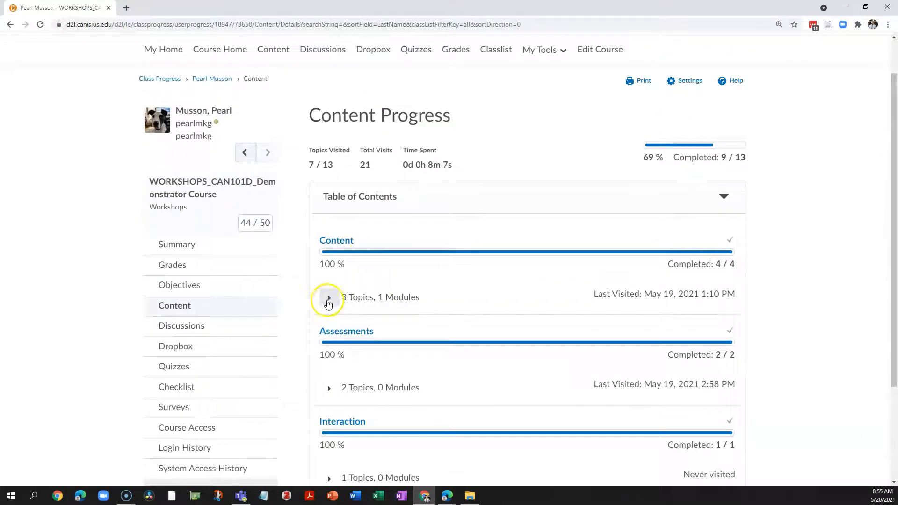
{"action": "mouse_move", "coordinate": [349, 299]}
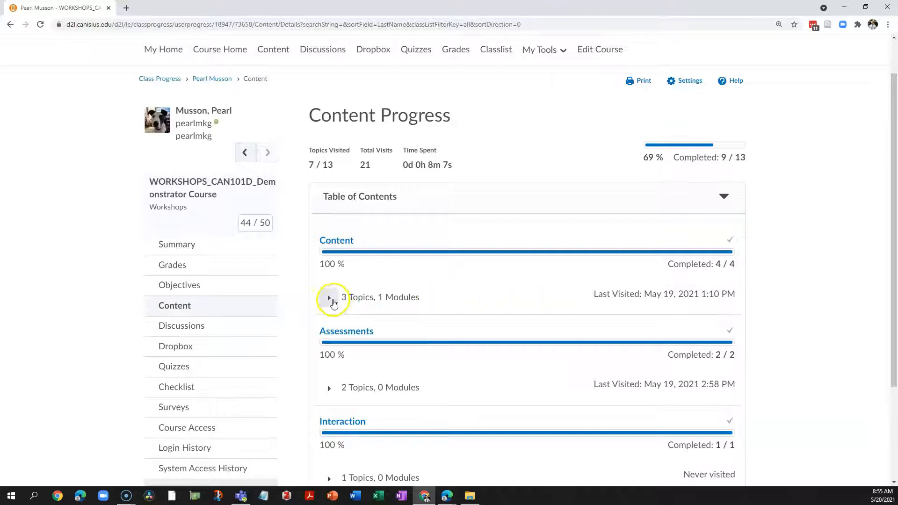
- Expand the Content module's '3 Topics, 1 Modules' to list topic visits and times
{"action": "left_click", "coordinate": [328, 297]}
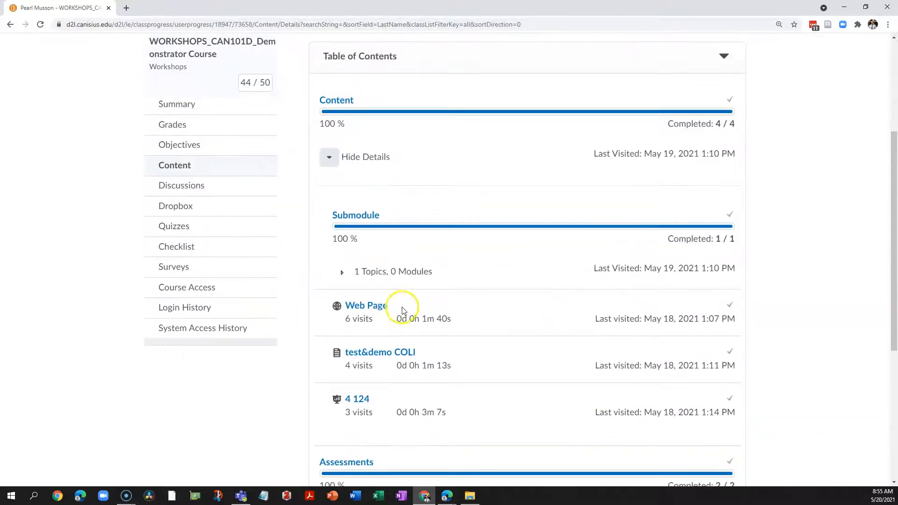
{"action": "scroll", "scroll_direction": "down", "scroll_amount": 3}
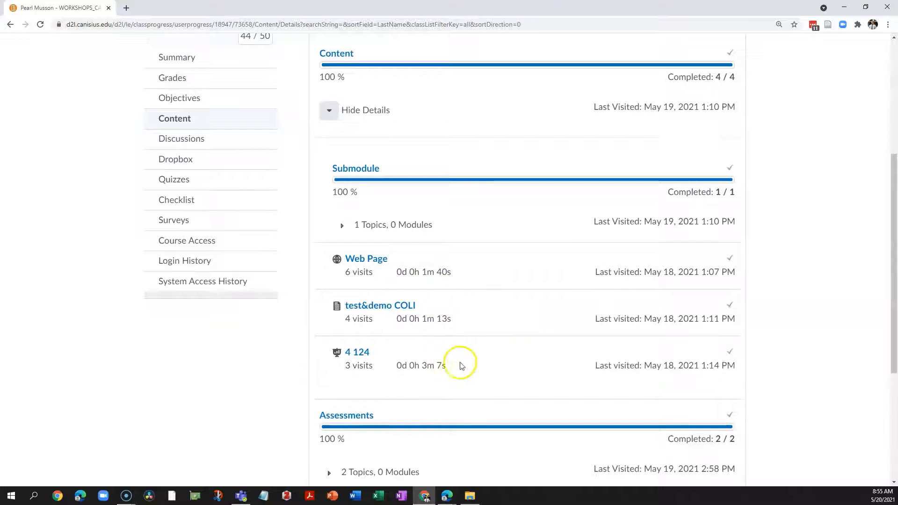
{"action": "mouse_move", "coordinate": [659, 369]}
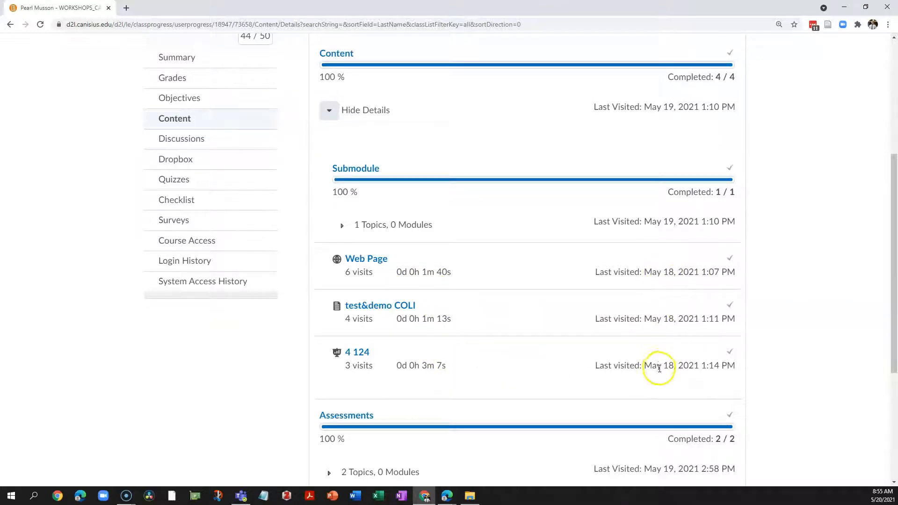
{"action": "mouse_move", "coordinate": [639, 316]}
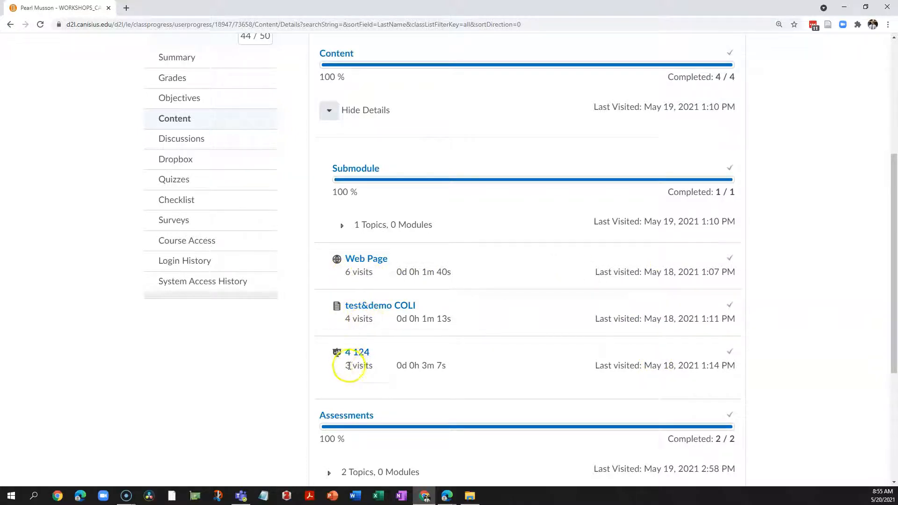
{"action": "mouse_move", "coordinate": [494, 345]}
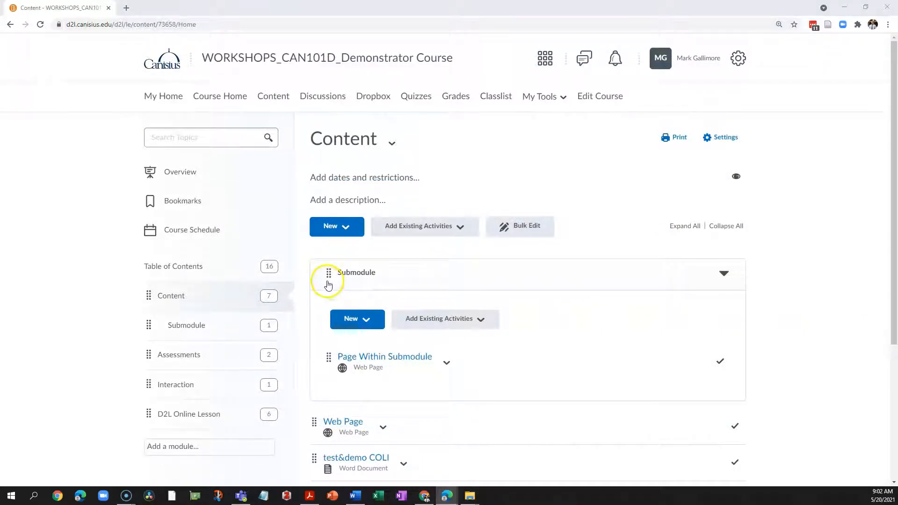
- Browse the course Content page's module list from the course navbar
{"action": "scroll", "scroll_direction": "down", "scroll_amount": 3}
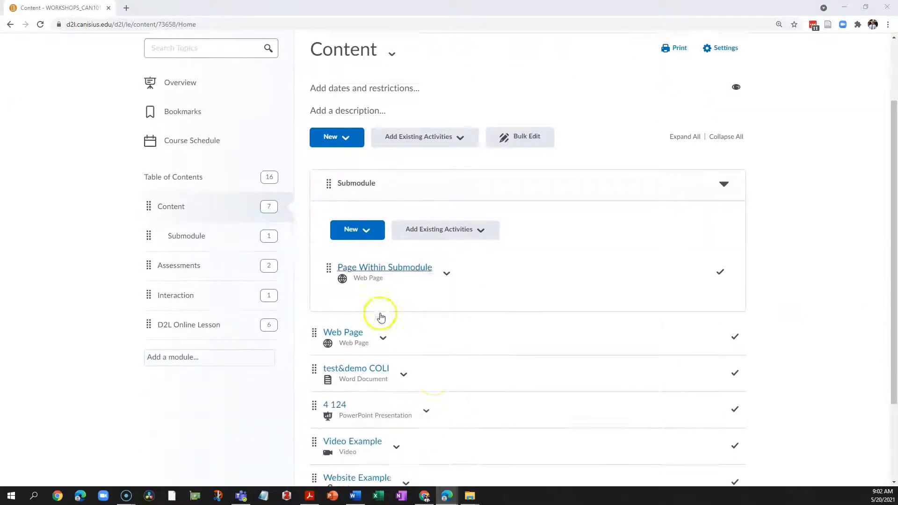
{"action": "scroll", "scroll_direction": "down", "scroll_amount": 3}
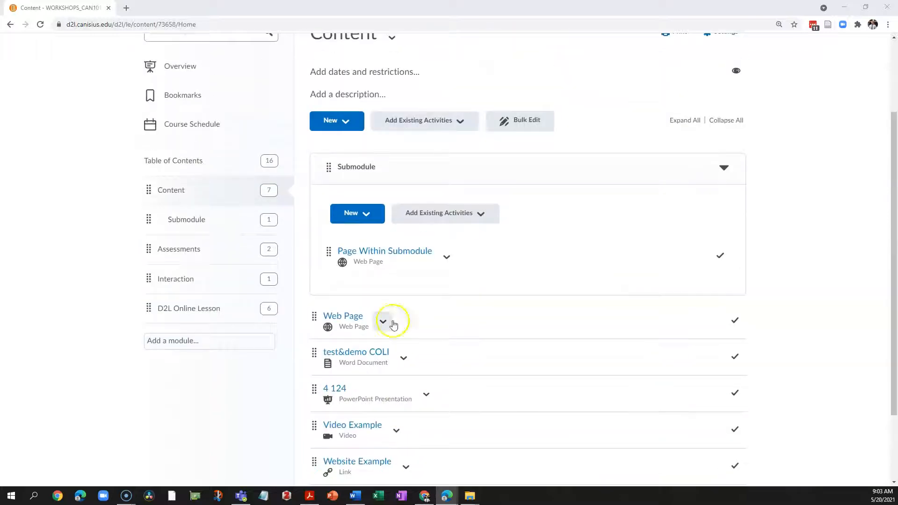
{"action": "left_click", "coordinate": [336, 120]}
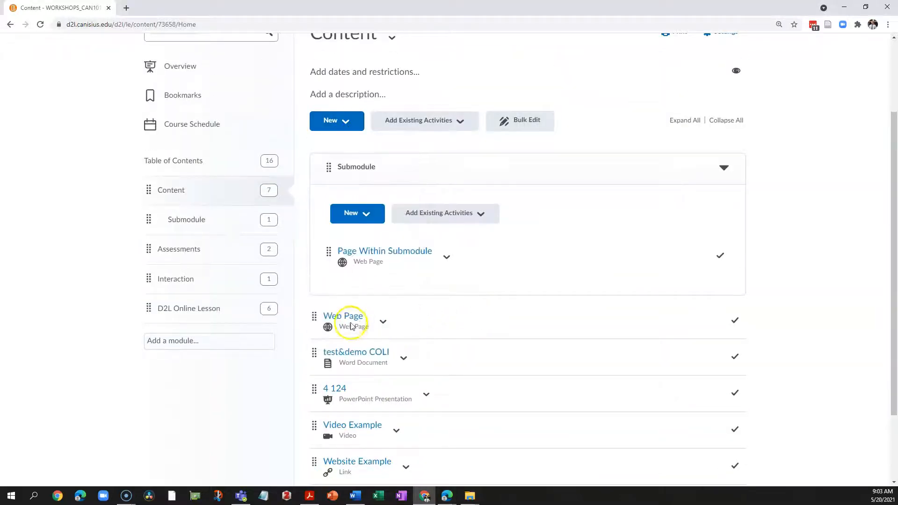
{"action": "left_click", "coordinate": [343, 315]}
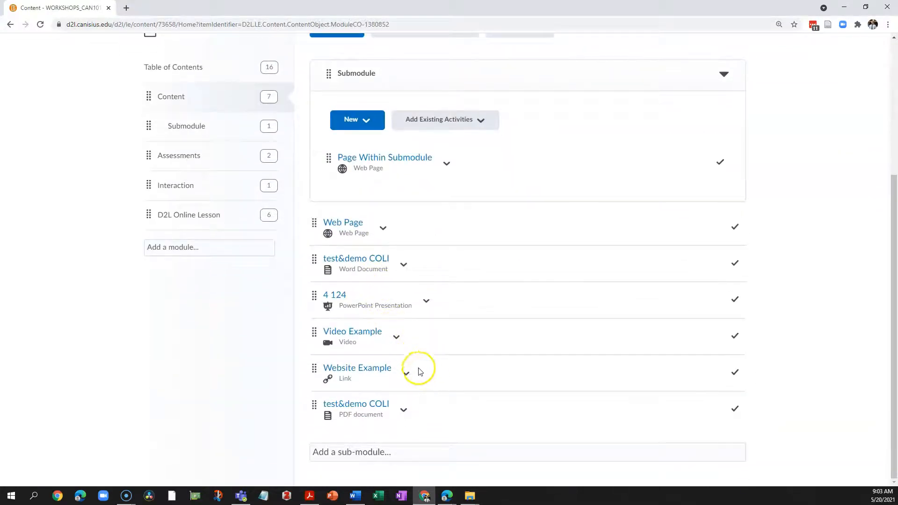
{"action": "mouse_move", "coordinate": [353, 332]}
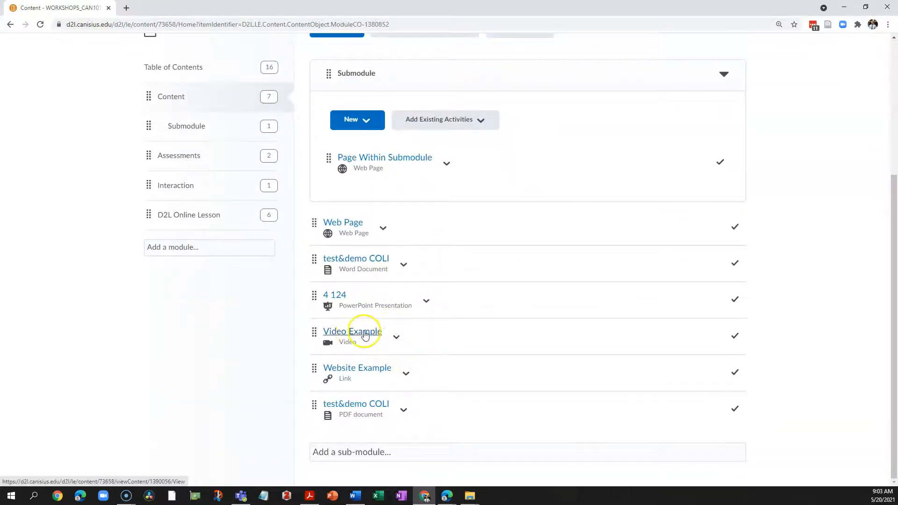
- View the Video Example topic and the test&demo COLI Word document
{"action": "left_click", "coordinate": [353, 332]}
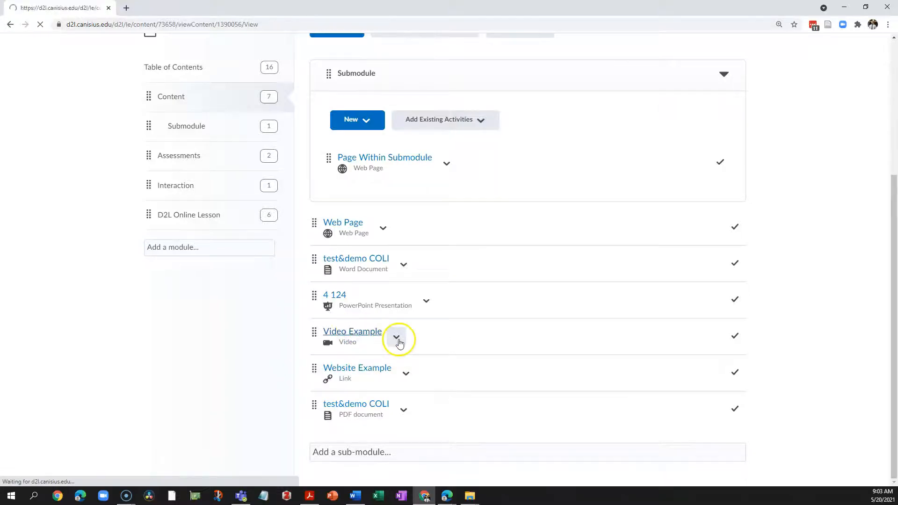
{"action": "left_click", "coordinate": [352, 331]}
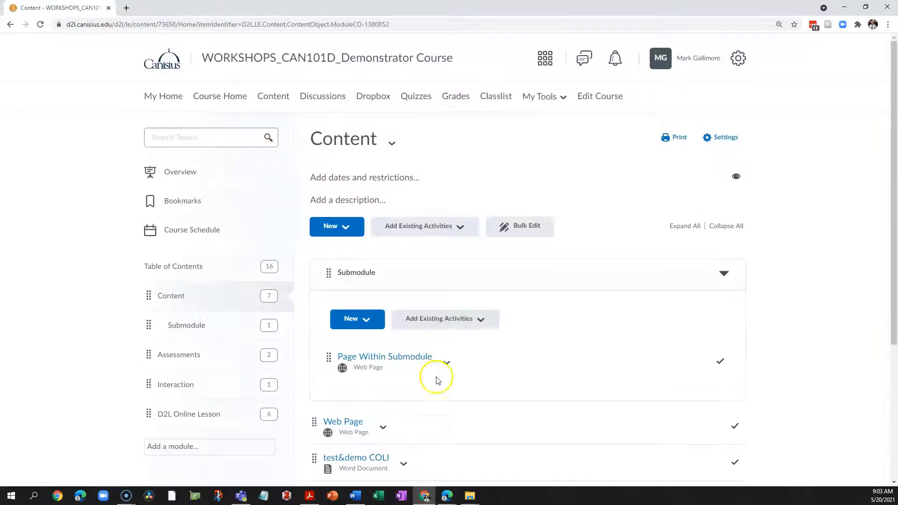
{"action": "scroll", "scroll_direction": "down", "scroll_amount": 3}
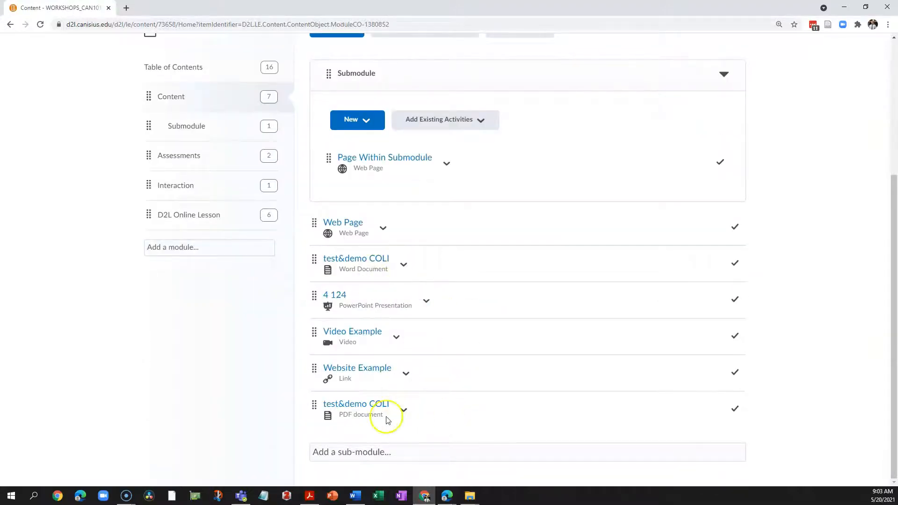
{"action": "mouse_move", "coordinate": [395, 307]}
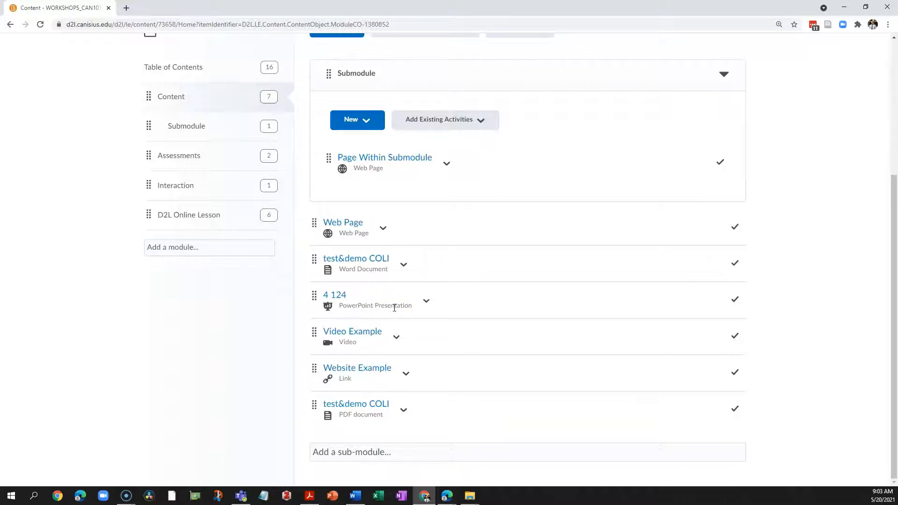
{"action": "left_click", "coordinate": [355, 258]}
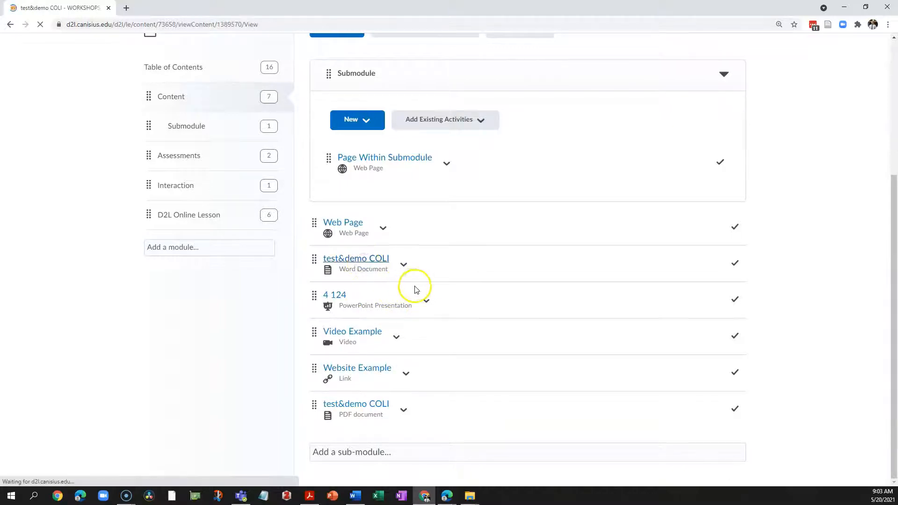
{"action": "left_click", "coordinate": [355, 258]}
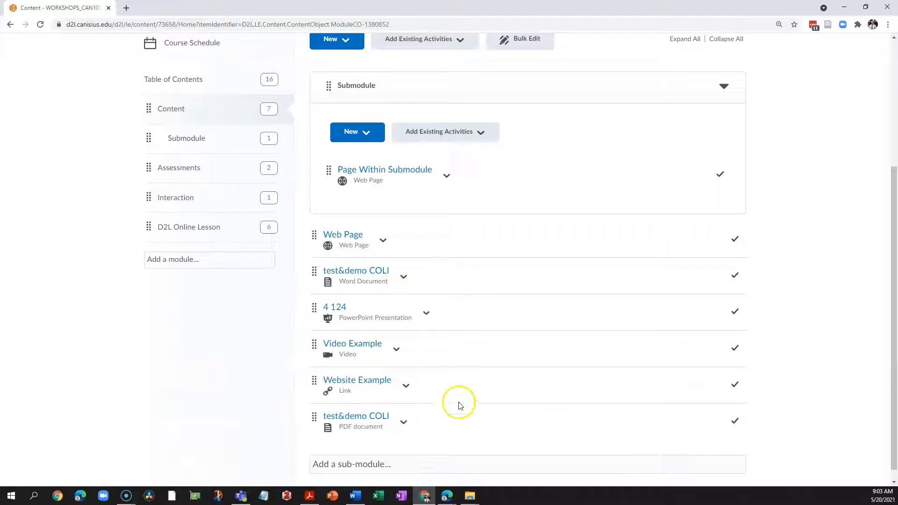
{"action": "mouse_move", "coordinate": [382, 292]}
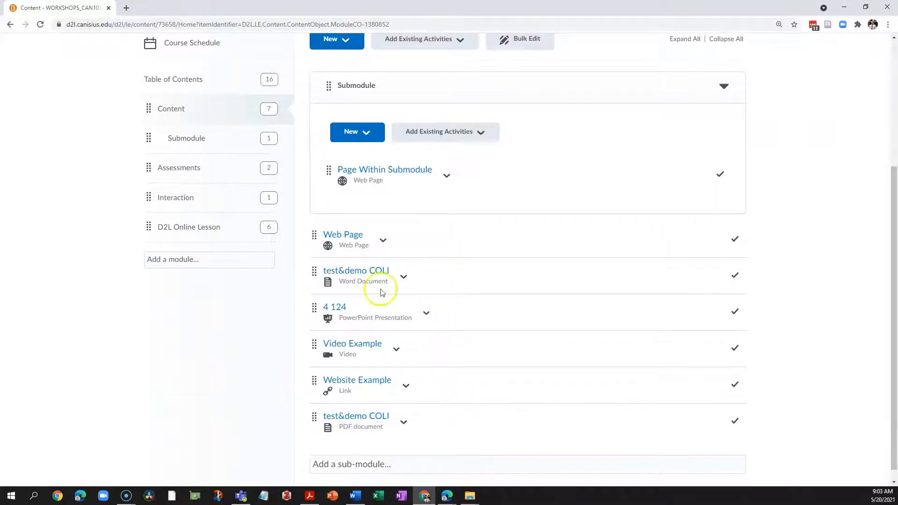
{"action": "mouse_move", "coordinate": [399, 384]}
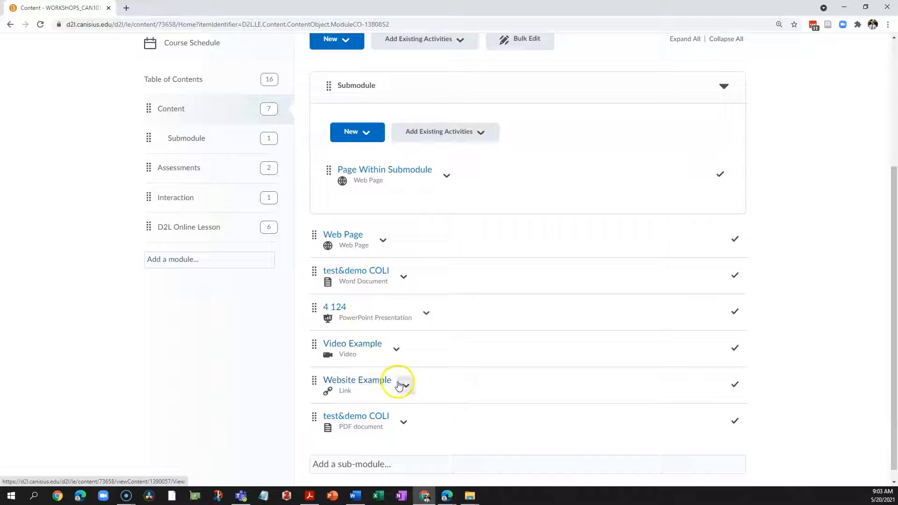
{"action": "mouse_move", "coordinate": [435, 380]}
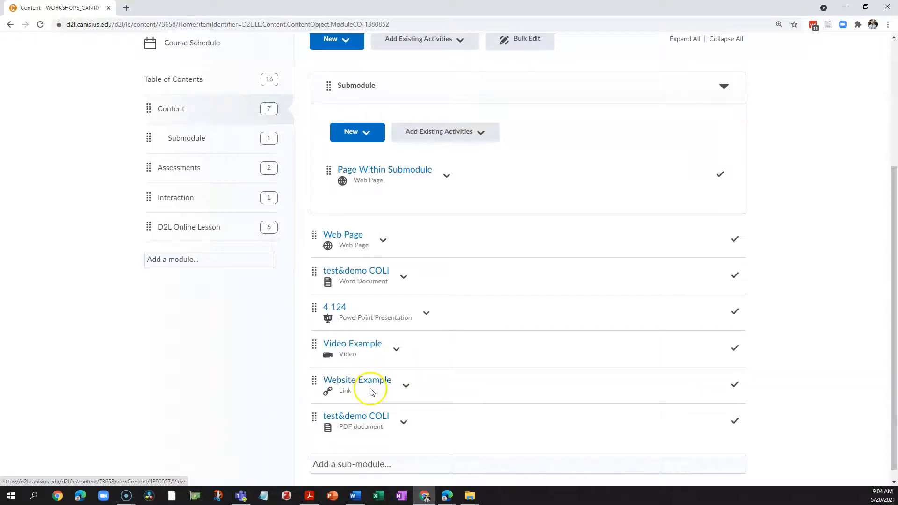
- Visit the Website Example link in a new tab and return to the Content page
{"action": "left_click", "coordinate": [356, 380]}
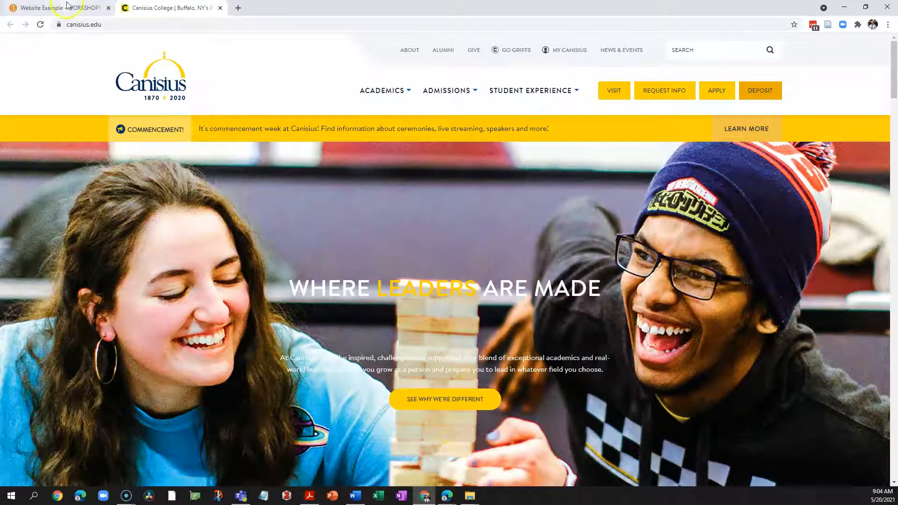
{"action": "left_click", "coordinate": [57, 8]}
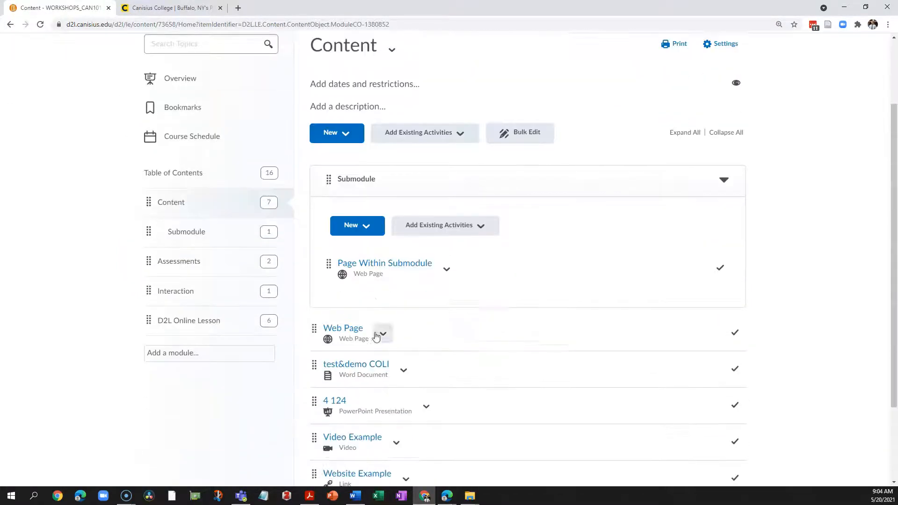
{"action": "scroll", "scroll_direction": "down", "scroll_amount": 3}
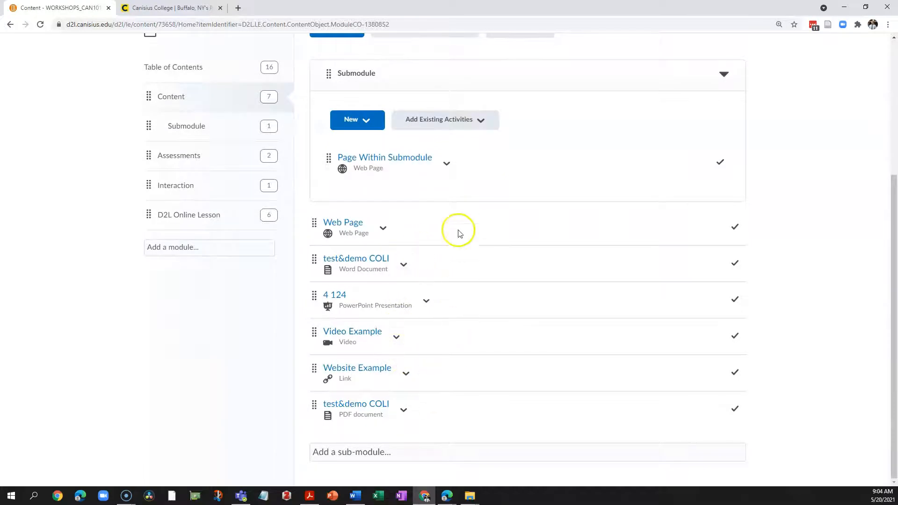
{"action": "mouse_move", "coordinate": [459, 233]}
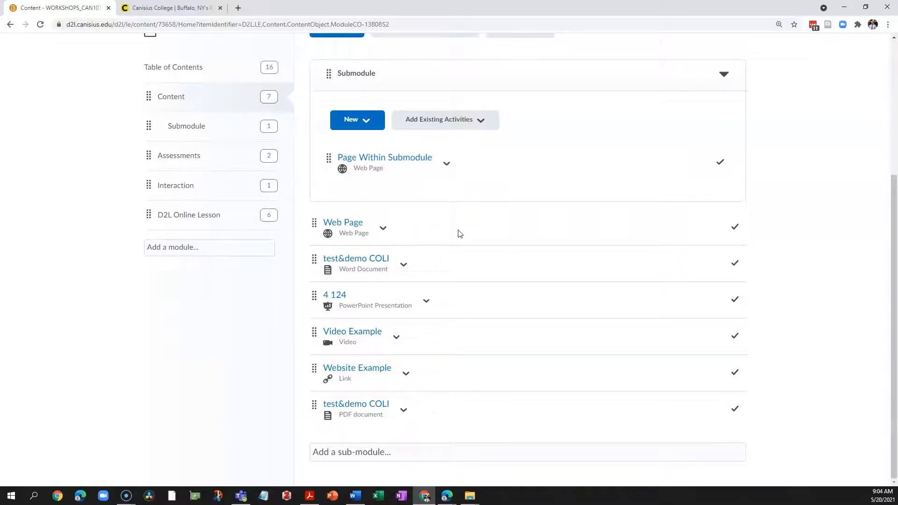
{"action": "scroll", "scroll_direction": "up", "scroll_amount": 3}
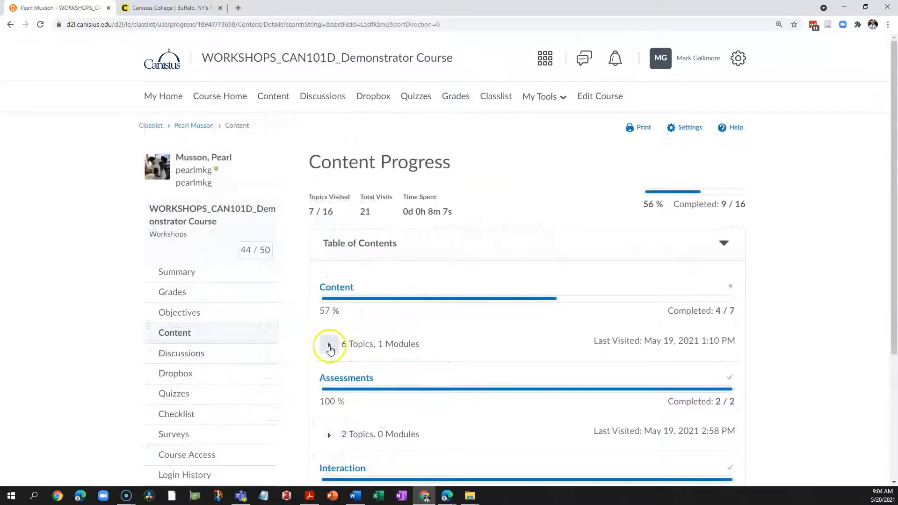
- Expand the Content module details and highlight 4 124's 3 visits, 3m 7s time spent
{"action": "left_click", "coordinate": [329, 344]}
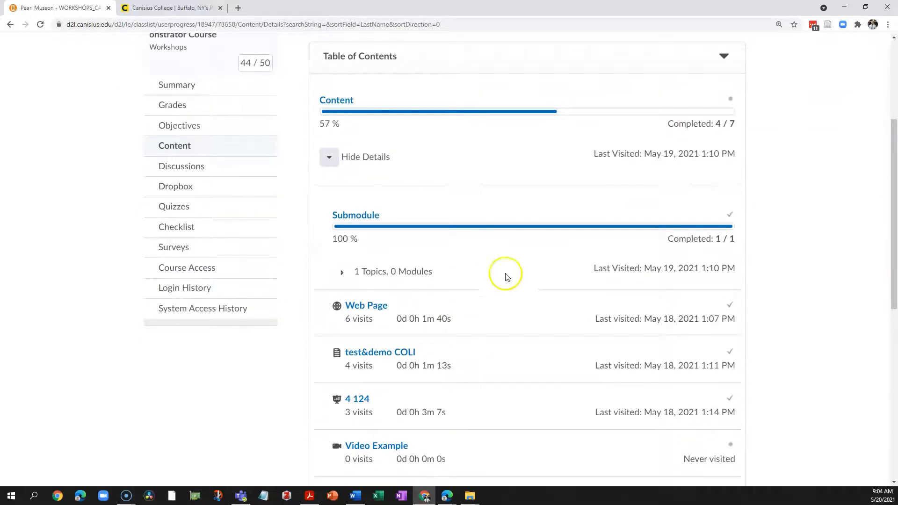
{"action": "scroll", "scroll_direction": "down", "scroll_amount": 3}
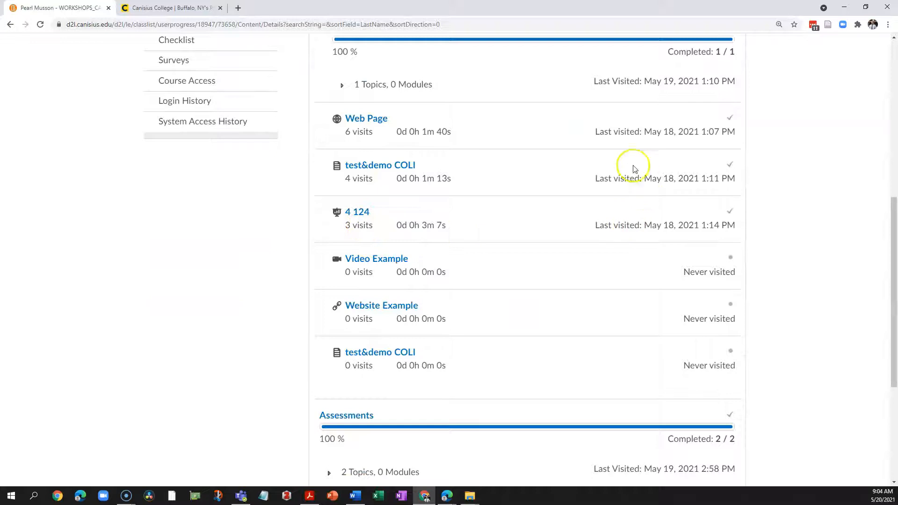
{"action": "mouse_move", "coordinate": [364, 178]}
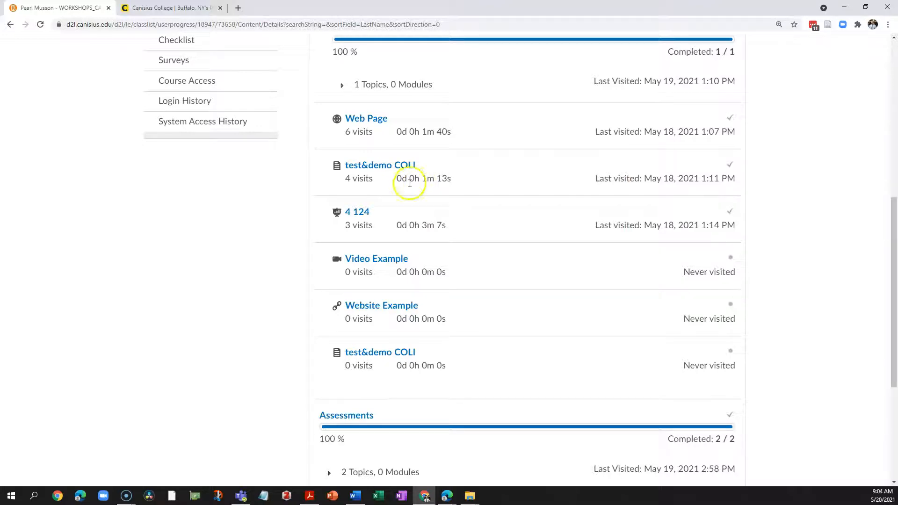
{"action": "mouse_move", "coordinate": [400, 226]}
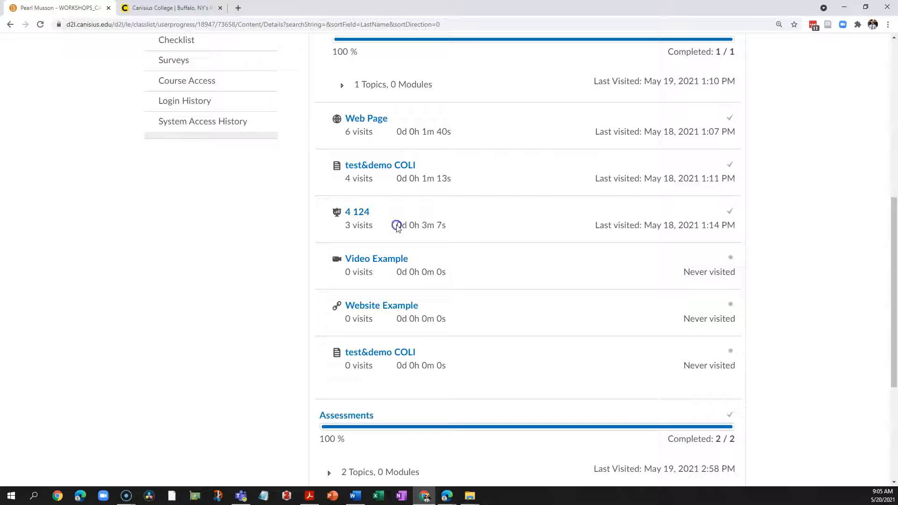
{"action": "double_click", "coordinate": [421, 225]}
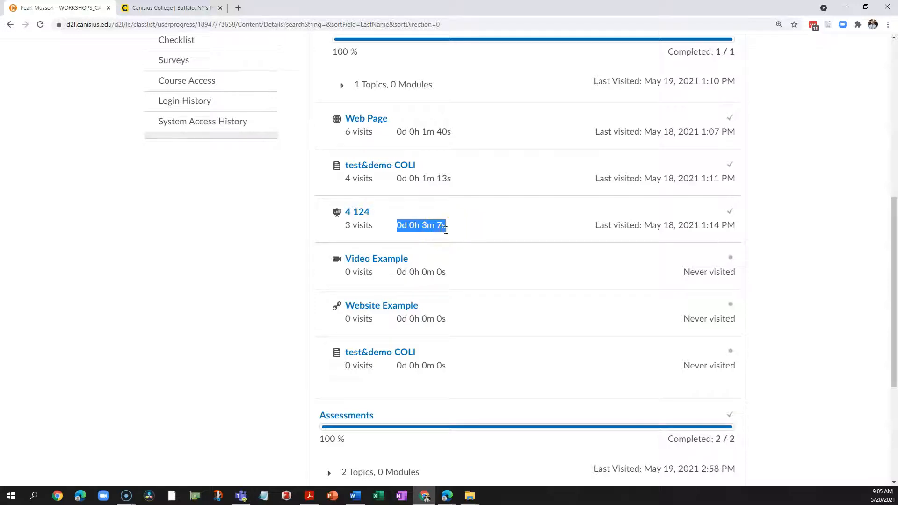
{"action": "mouse_move", "coordinate": [451, 232]}
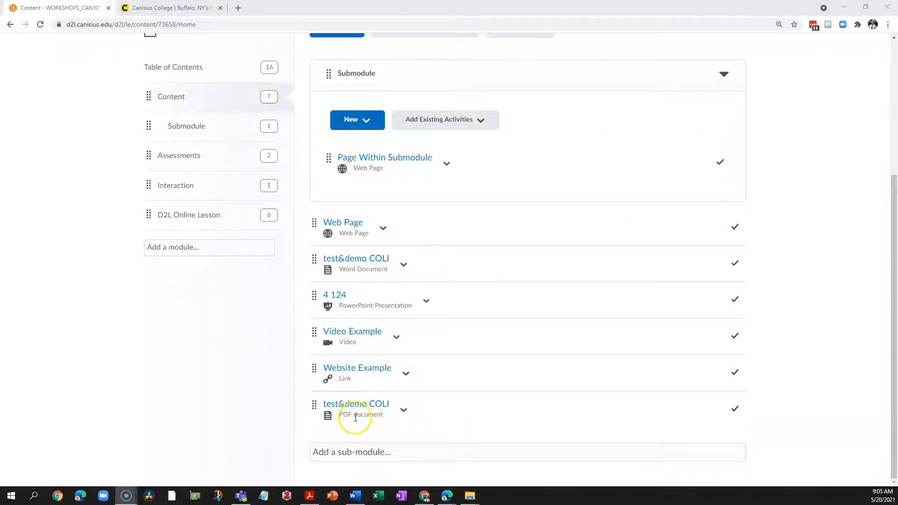
{"action": "mouse_move", "coordinate": [343, 416]}
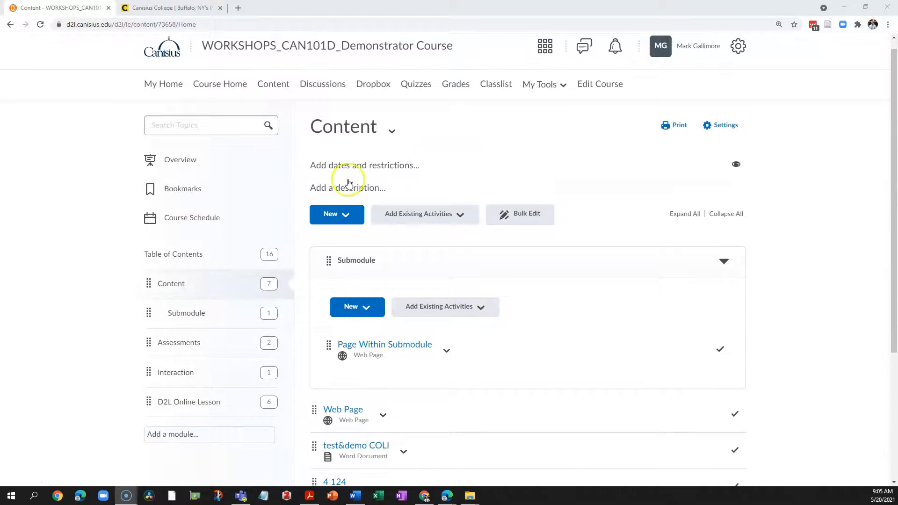
- View the test&demo COLI PDF topic in the course viewer at page 2
{"action": "scroll", "scroll_direction": "down", "scroll_amount": 3}
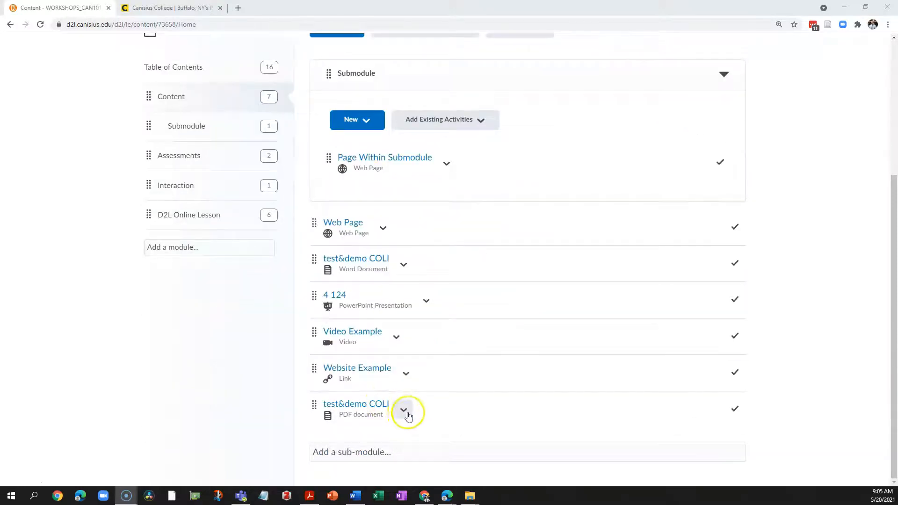
{"action": "left_click", "coordinate": [355, 404]}
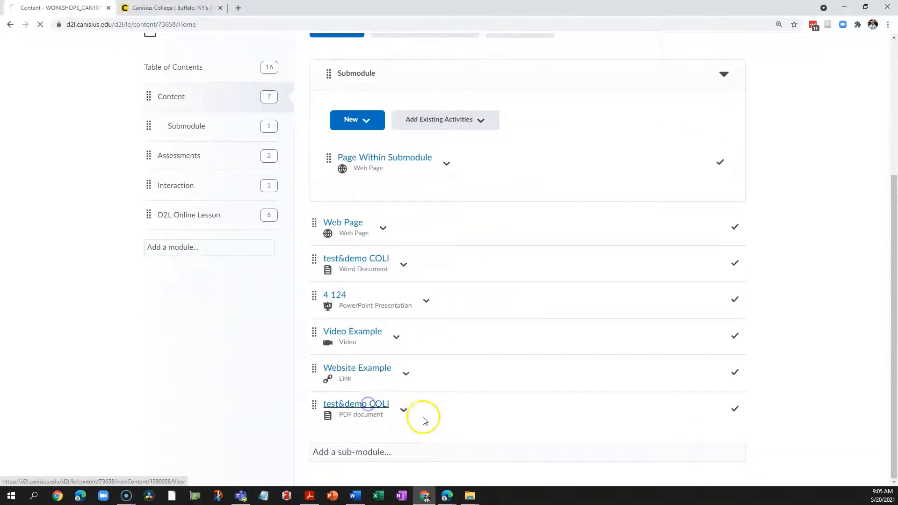
{"action": "left_click", "coordinate": [355, 405]}
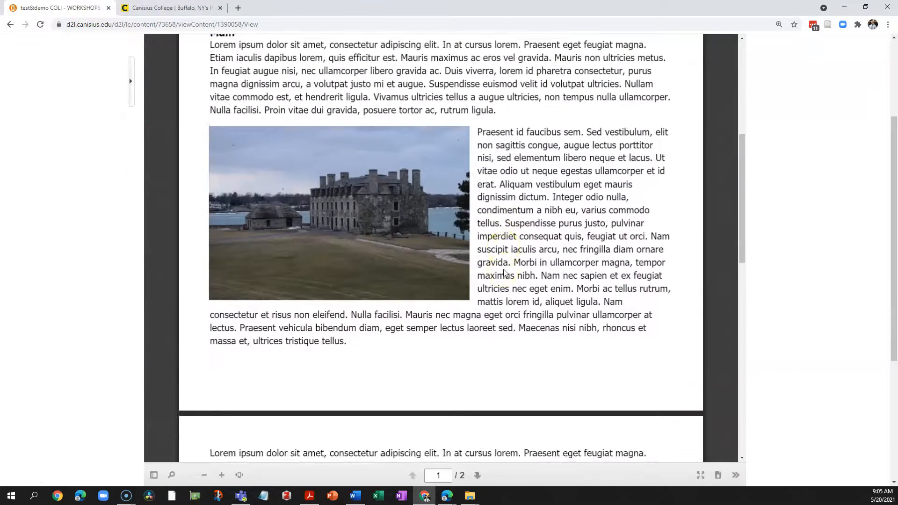
{"action": "left_click", "coordinate": [476, 476]}
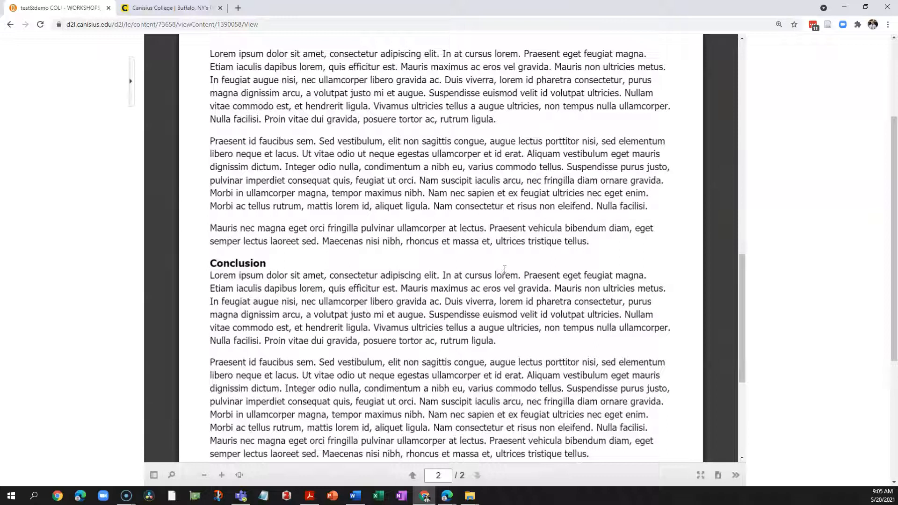
{"action": "mouse_move", "coordinate": [833, 347]}
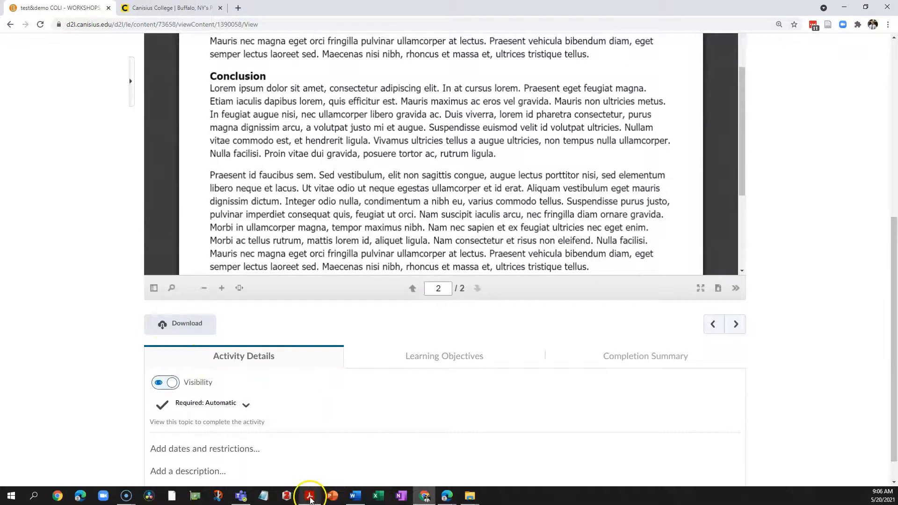
- Review test&demo COLI.pdf's first page in Adobe Acrobat Pro DC
{"action": "left_click", "coordinate": [309, 496]}
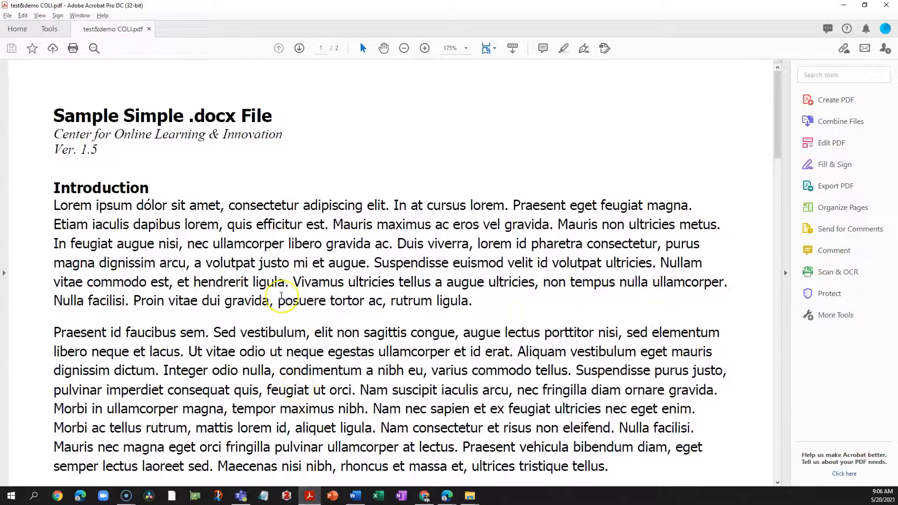
{"action": "scroll", "scroll_direction": "down", "scroll_amount": 3}
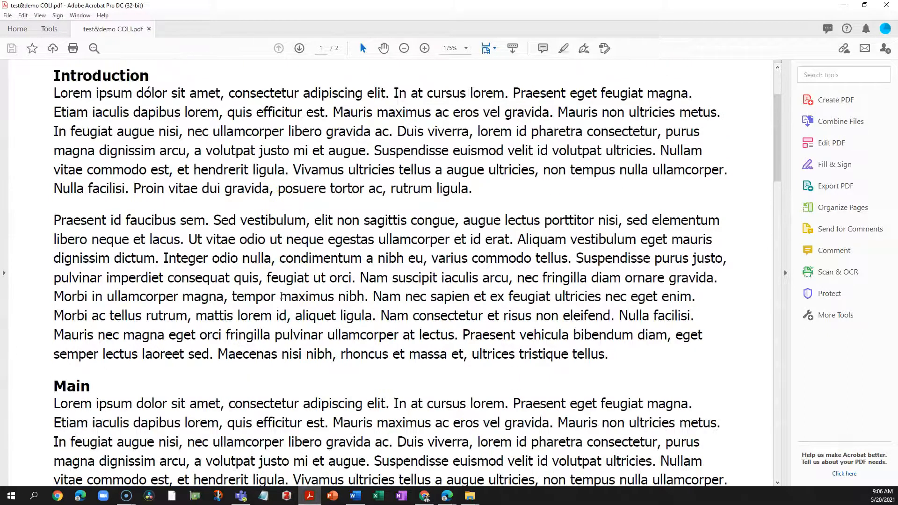
{"action": "scroll", "scroll_direction": "down", "scroll_amount": 3}
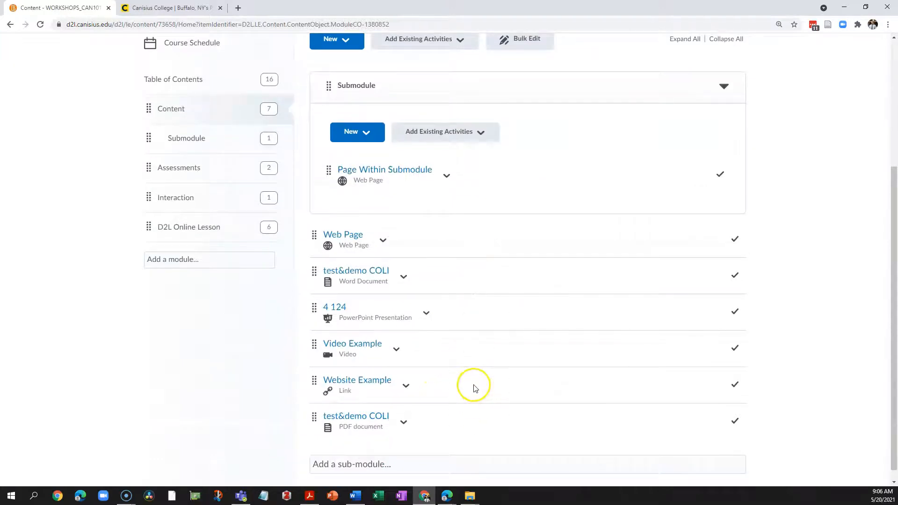
{"action": "mouse_move", "coordinate": [469, 384]}
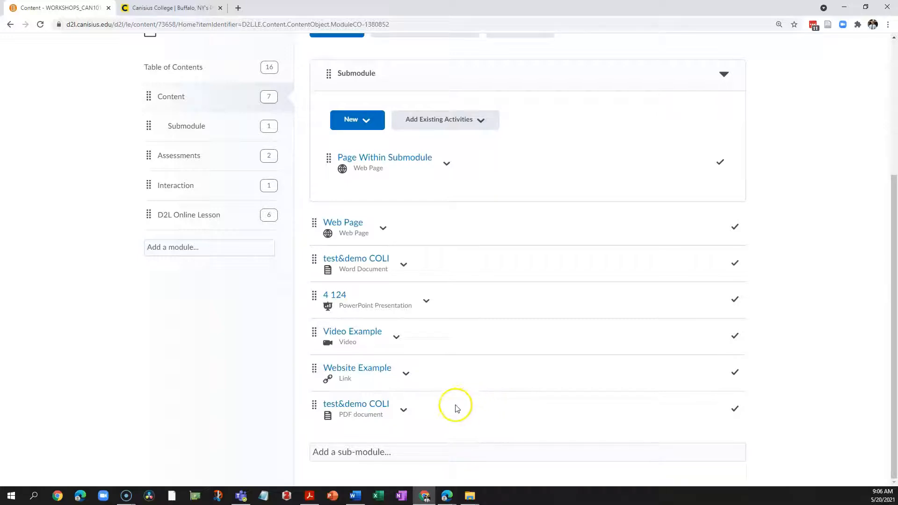
{"action": "mouse_move", "coordinate": [521, 419]}
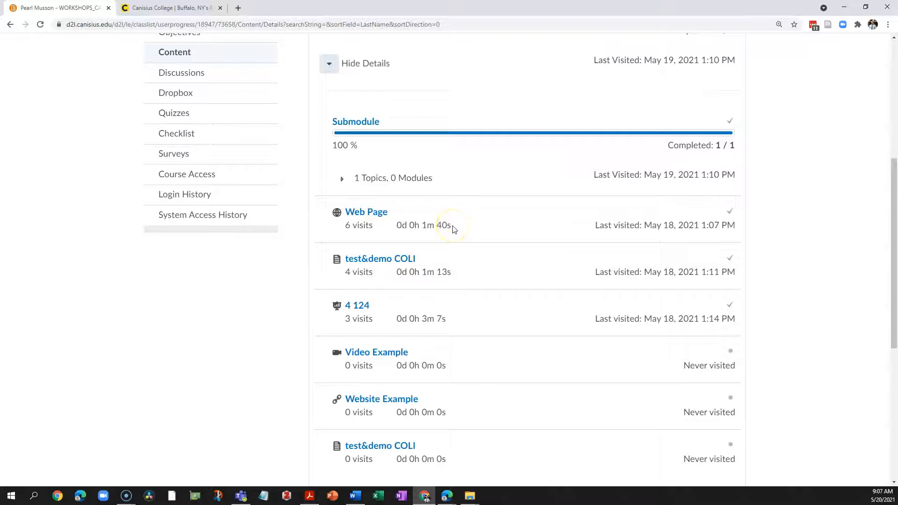
{"action": "mouse_move", "coordinate": [629, 225]}
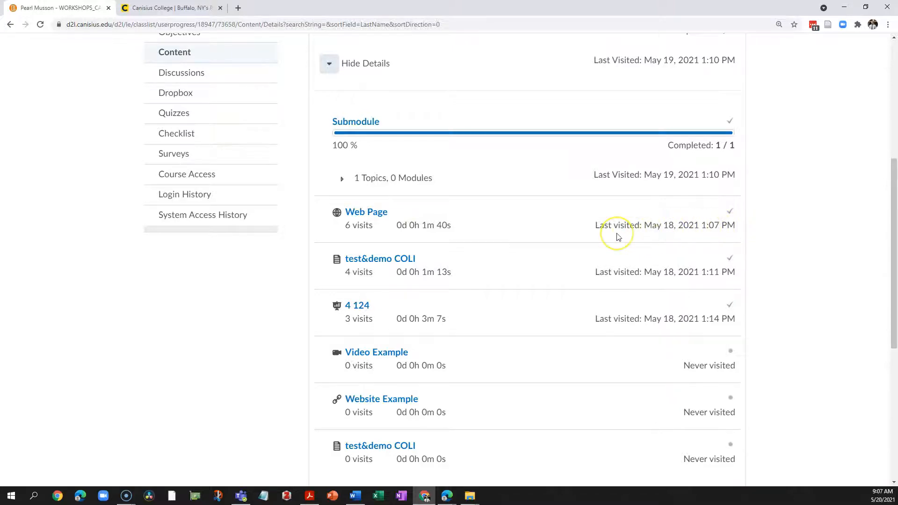
{"action": "mouse_move", "coordinate": [591, 377]}
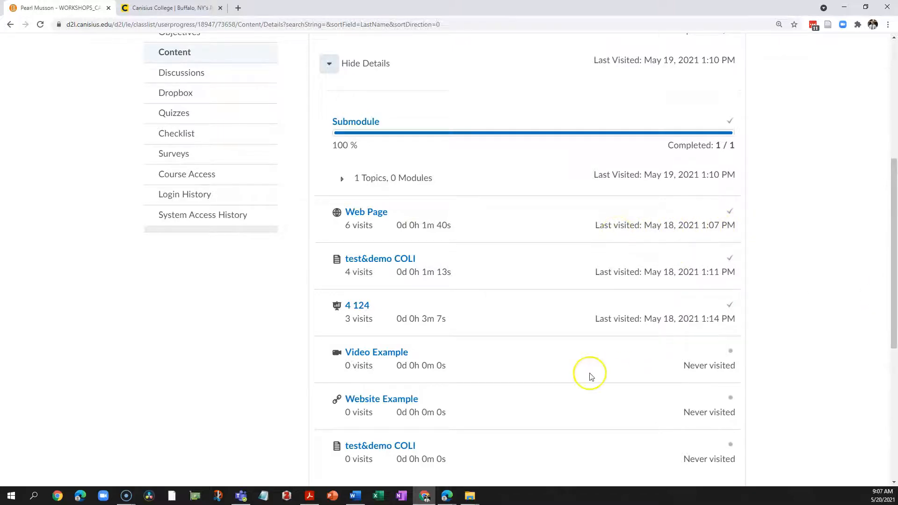
- Scroll the student's Content details and highlight that Website Example shows 0 visits, Never visited
{"action": "scroll", "scroll_direction": "down", "scroll_amount": 3}
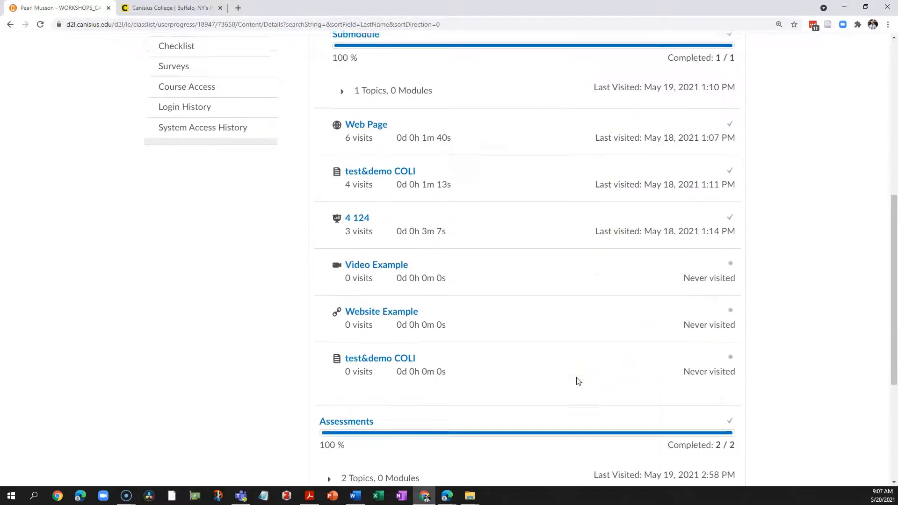
{"action": "scroll", "scroll_direction": "down", "scroll_amount": 3}
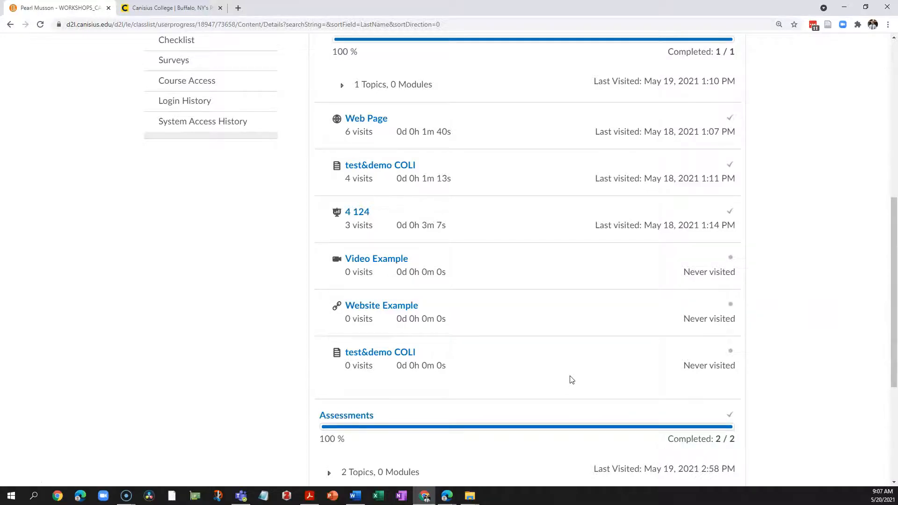
{"action": "scroll", "scroll_direction": "down", "scroll_amount": 3}
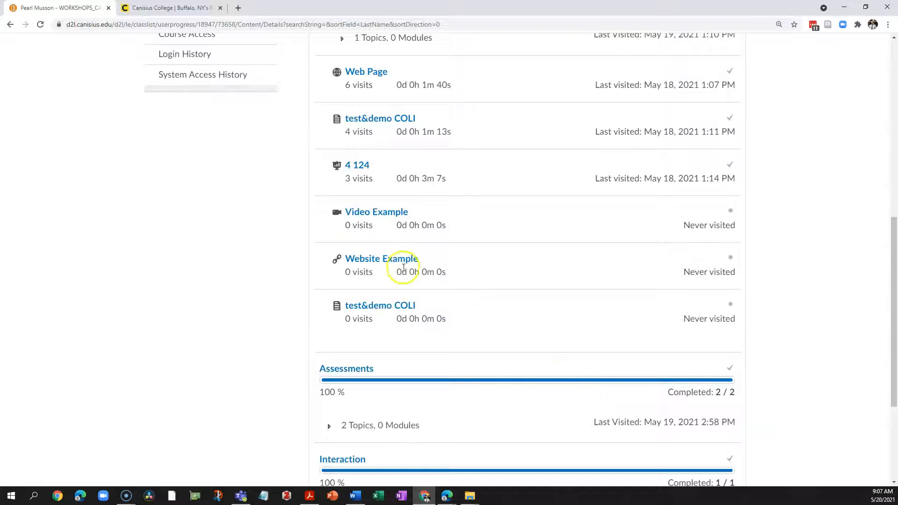
{"action": "mouse_move", "coordinate": [438, 265]}
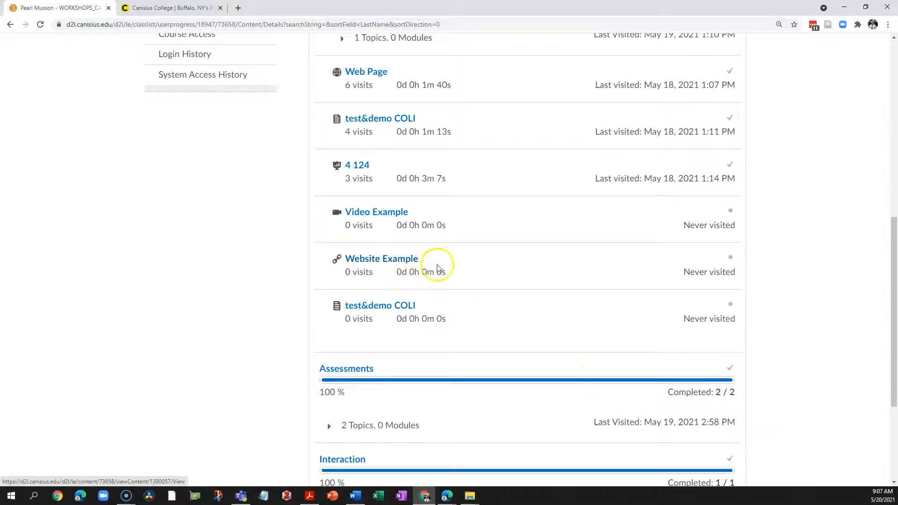
{"action": "mouse_move", "coordinate": [381, 258]}
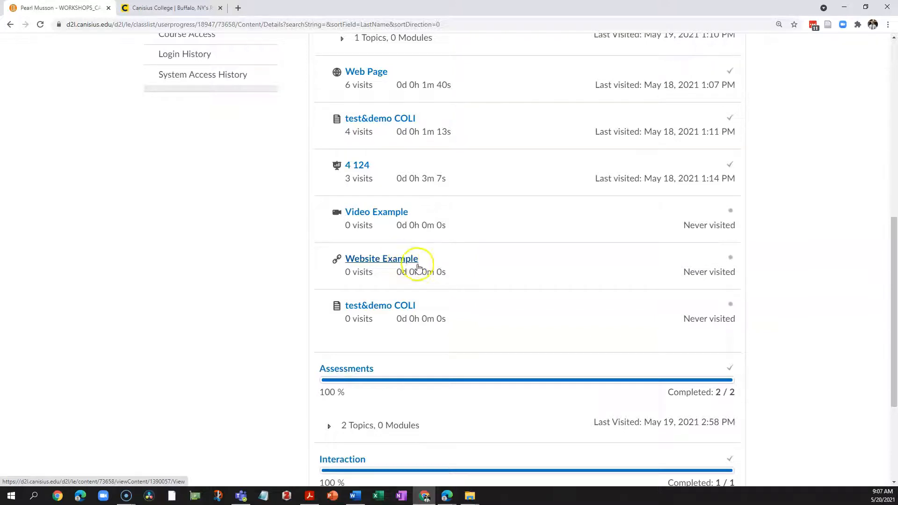
{"action": "mouse_move", "coordinate": [443, 270]}
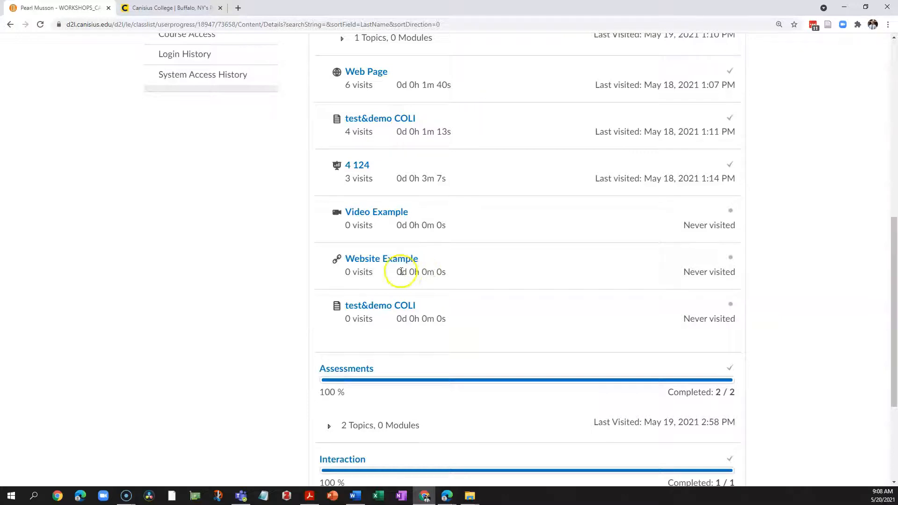
{"action": "mouse_move", "coordinate": [382, 258]}
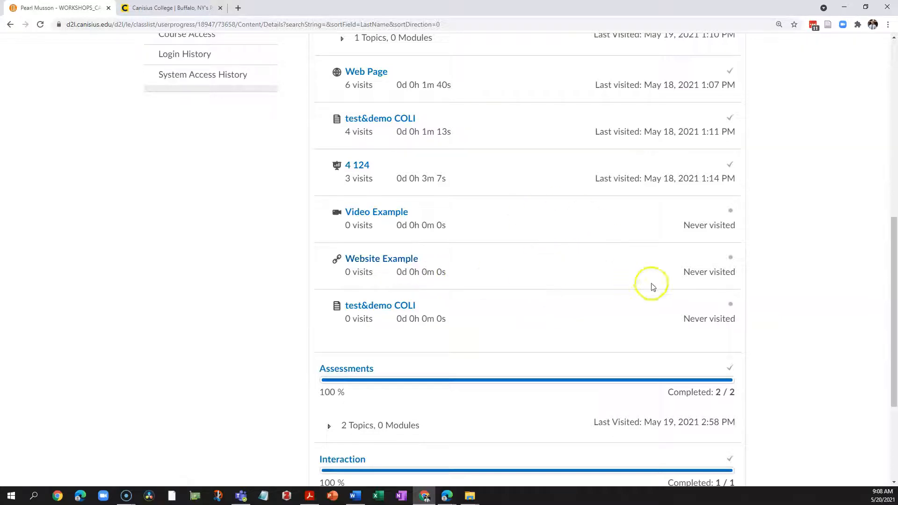
{"action": "double_click", "coordinate": [708, 271]}
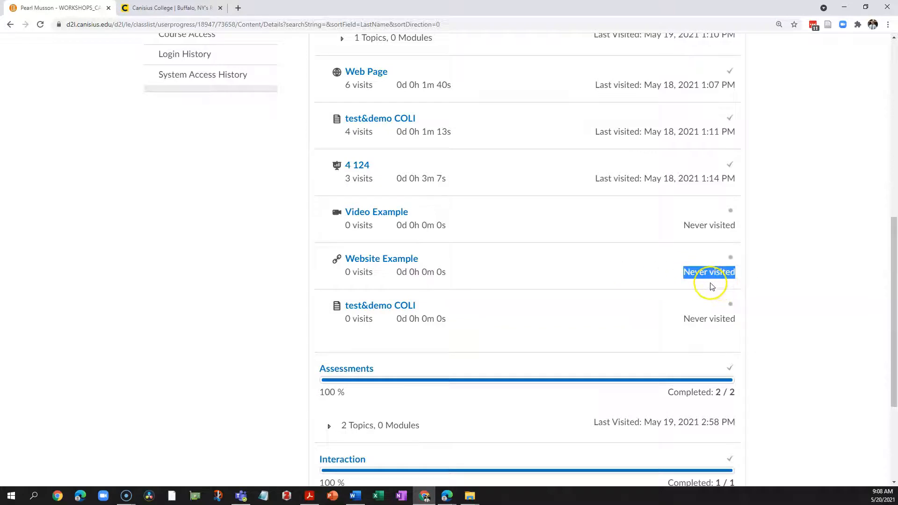
{"action": "mouse_move", "coordinate": [785, 285]}
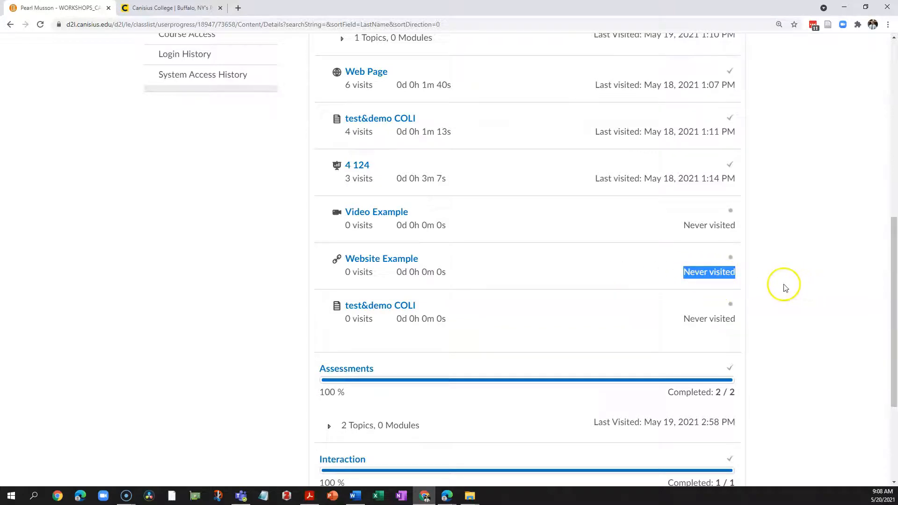
{"action": "mouse_move", "coordinate": [785, 288]}
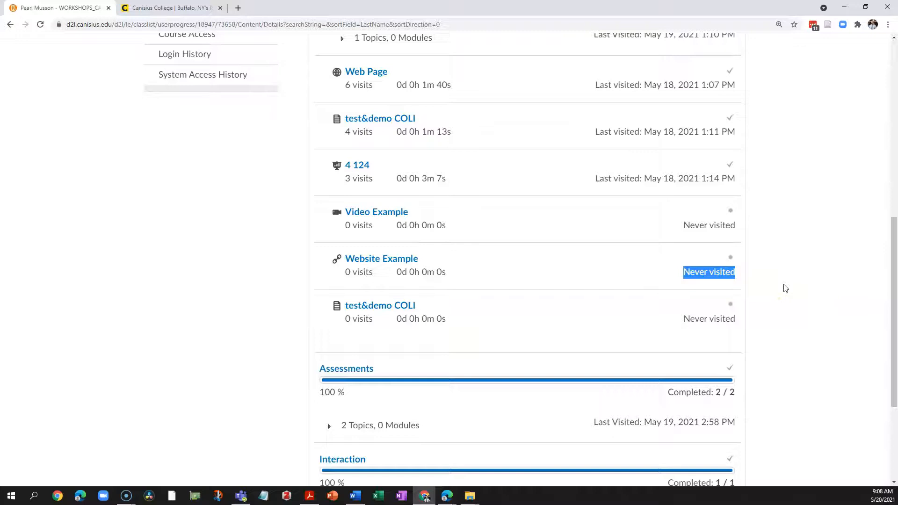
{"action": "mouse_move", "coordinate": [781, 288]}
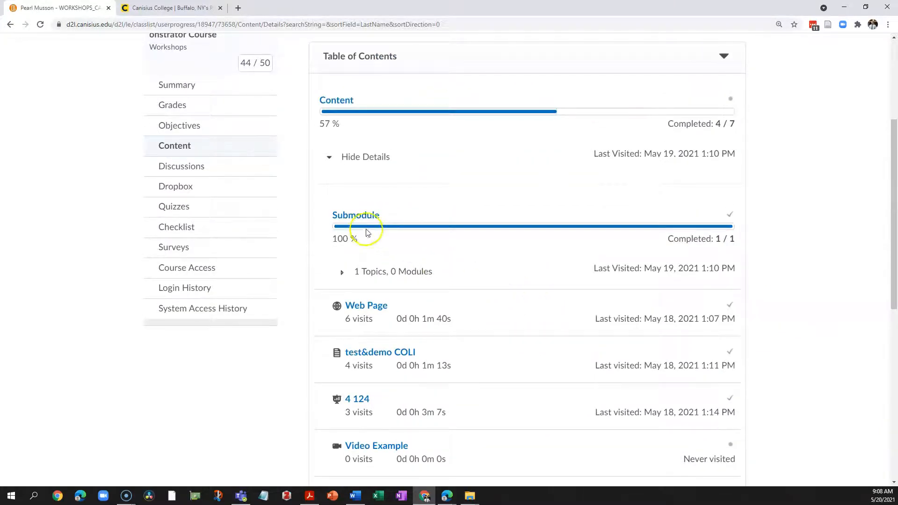
{"action": "mouse_move", "coordinate": [461, 206]}
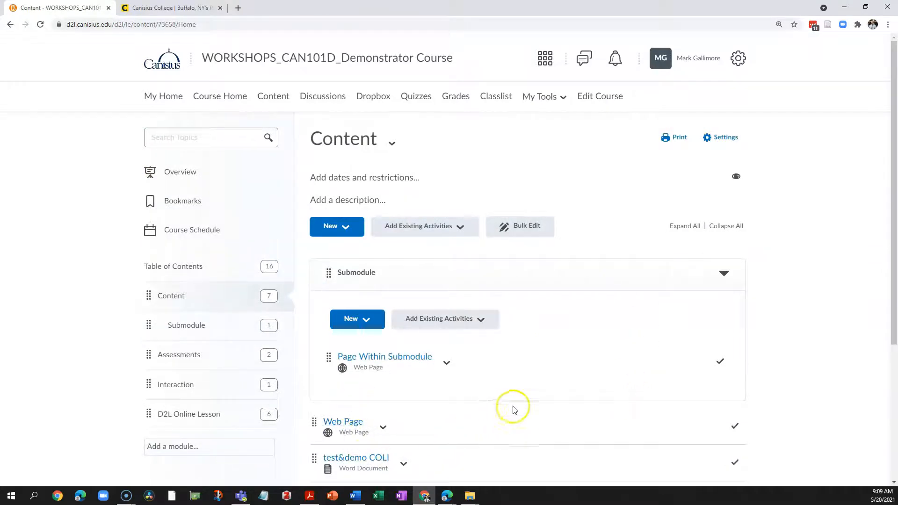
{"action": "mouse_move", "coordinate": [862, 353]}
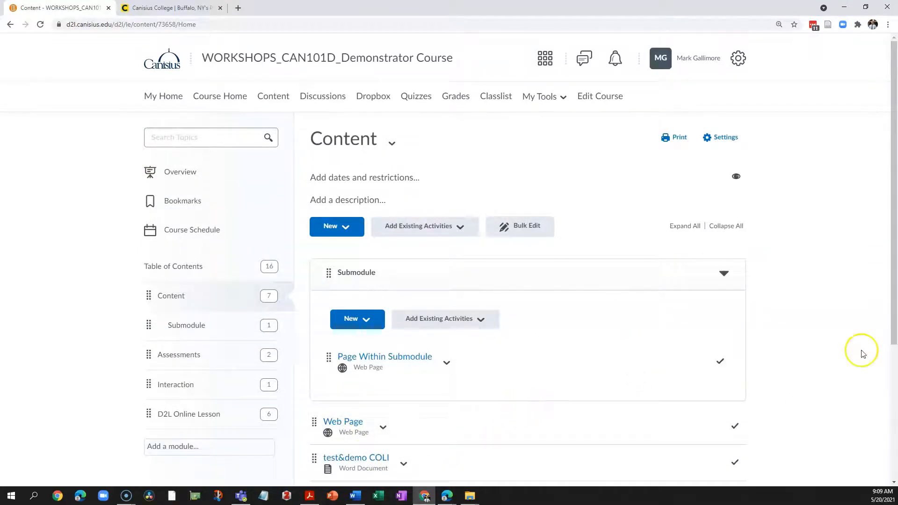
{"action": "mouse_move", "coordinate": [501, 307]}
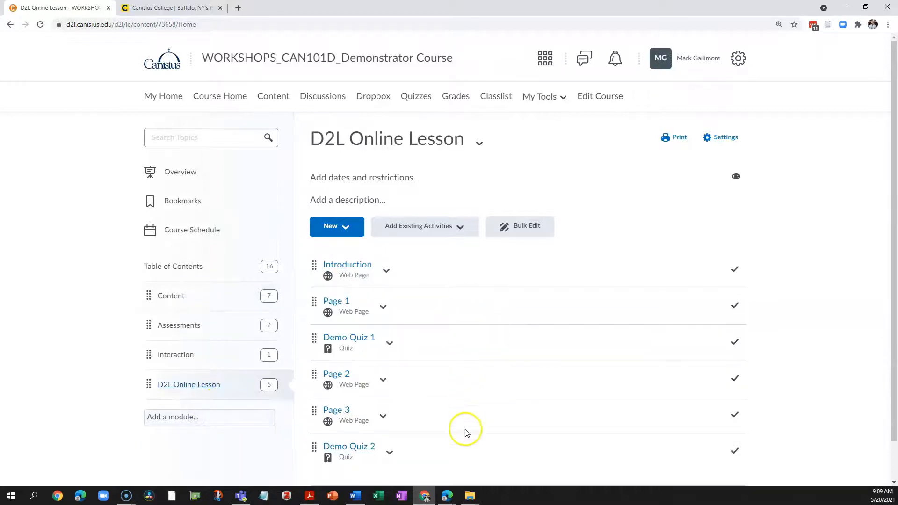
{"action": "mouse_move", "coordinate": [409, 319]}
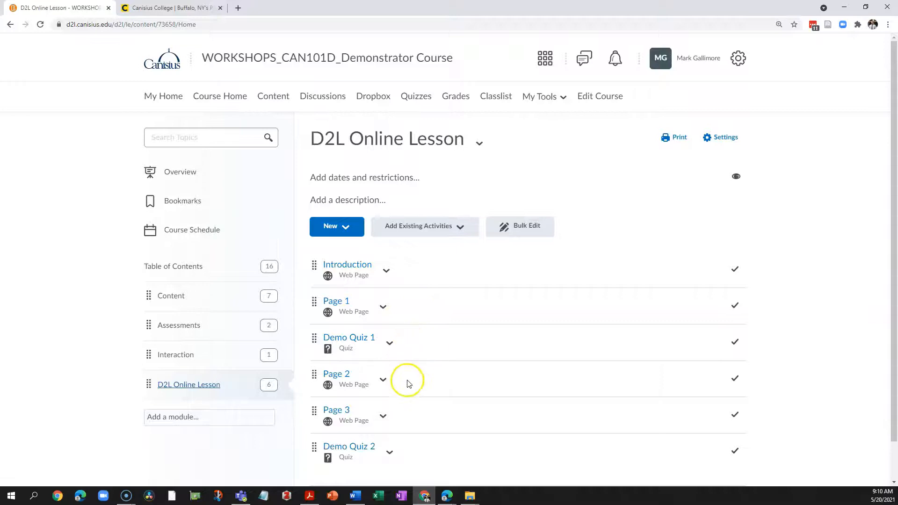
{"action": "mouse_move", "coordinate": [420, 419]}
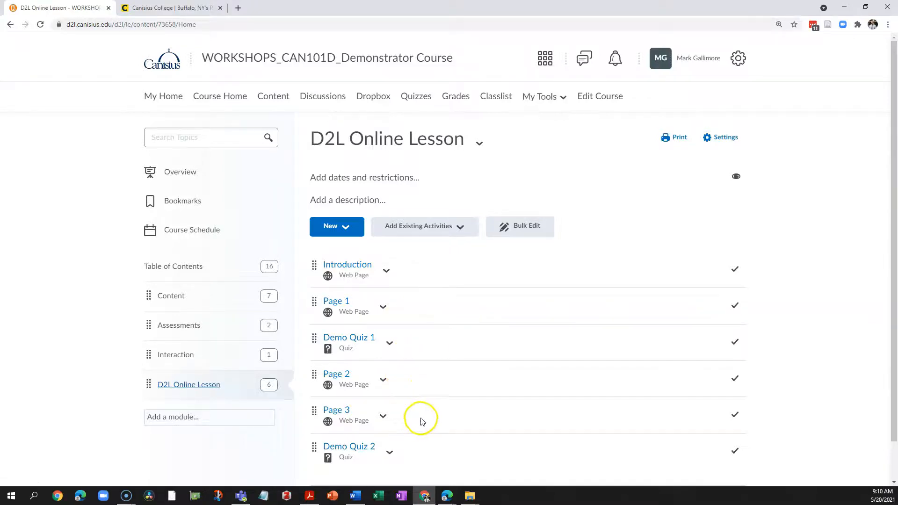
{"action": "mouse_move", "coordinate": [456, 338]}
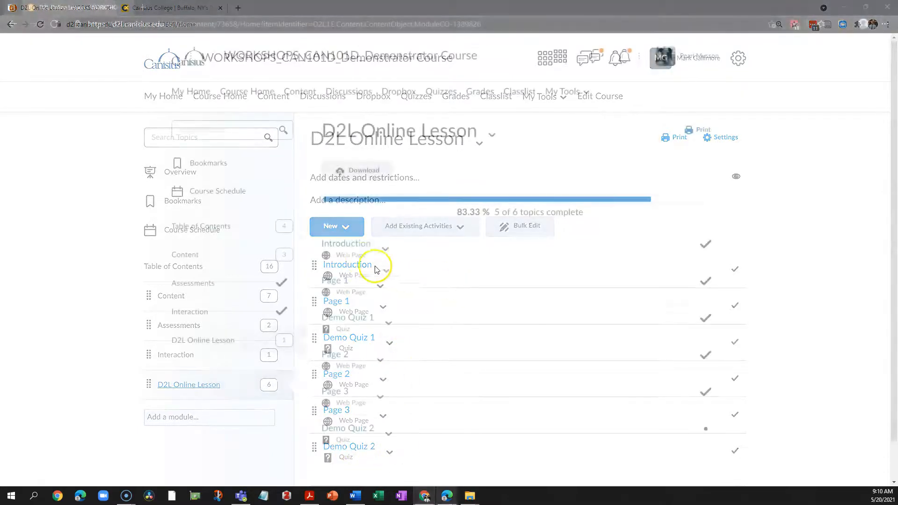
- Step through Introduction, Page 1, Demo Quiz 1, Page 2, Page 3 and Demo Quiz 2, then return to the lesson's topic list
{"action": "left_click", "coordinate": [347, 264]}
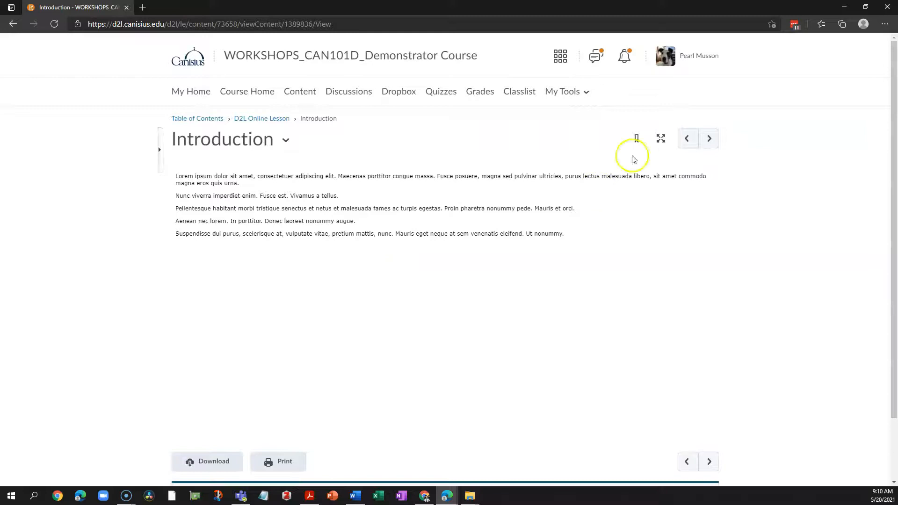
{"action": "left_click", "coordinate": [709, 139]}
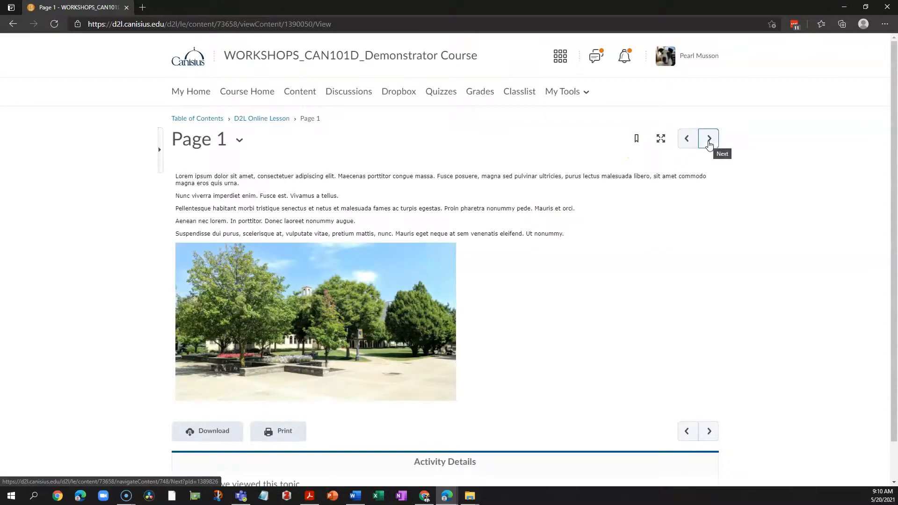
{"action": "left_click", "coordinate": [708, 139]}
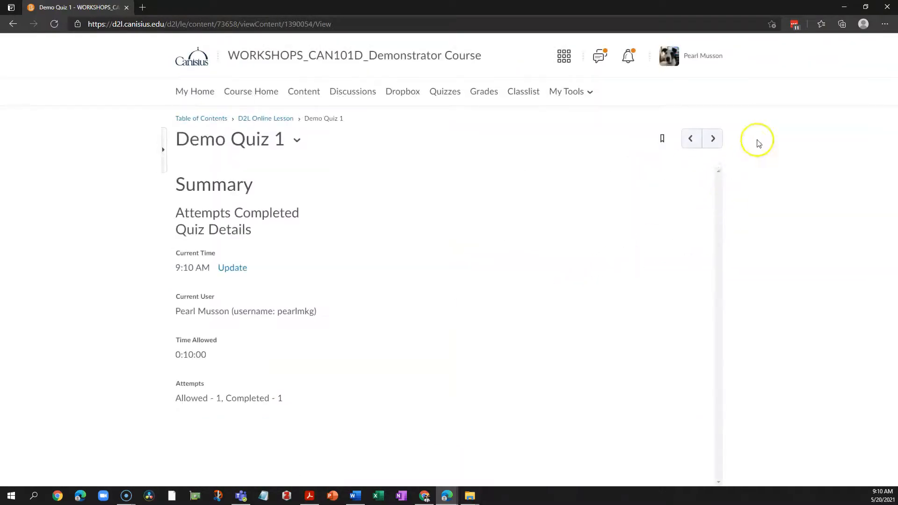
{"action": "left_click", "coordinate": [713, 139]}
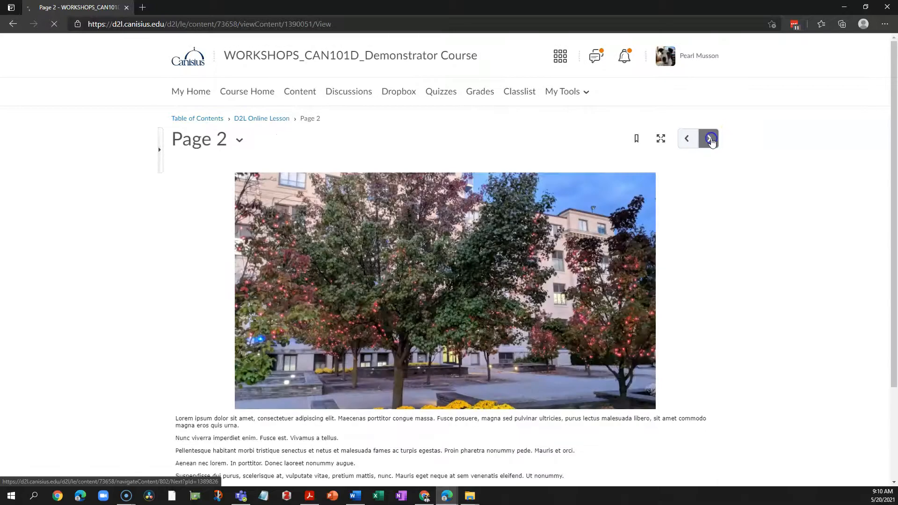
{"action": "left_click", "coordinate": [708, 139]}
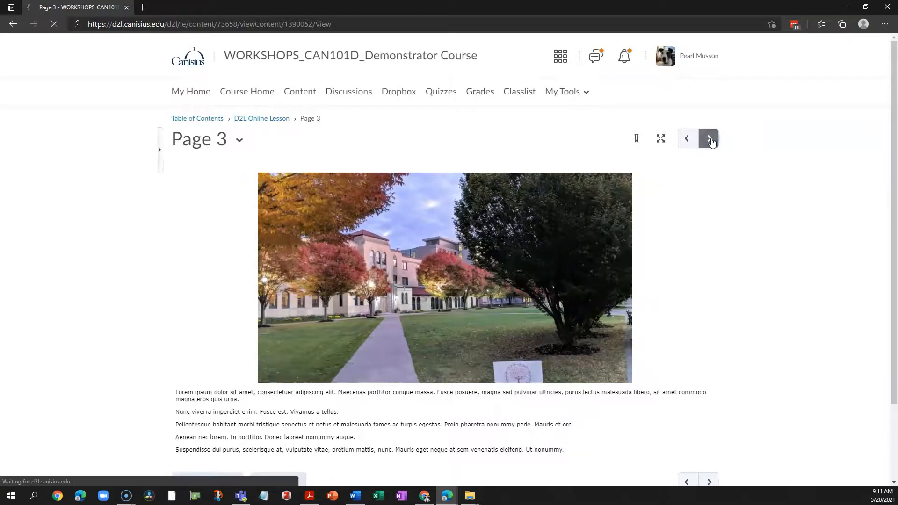
{"action": "left_click", "coordinate": [710, 138]}
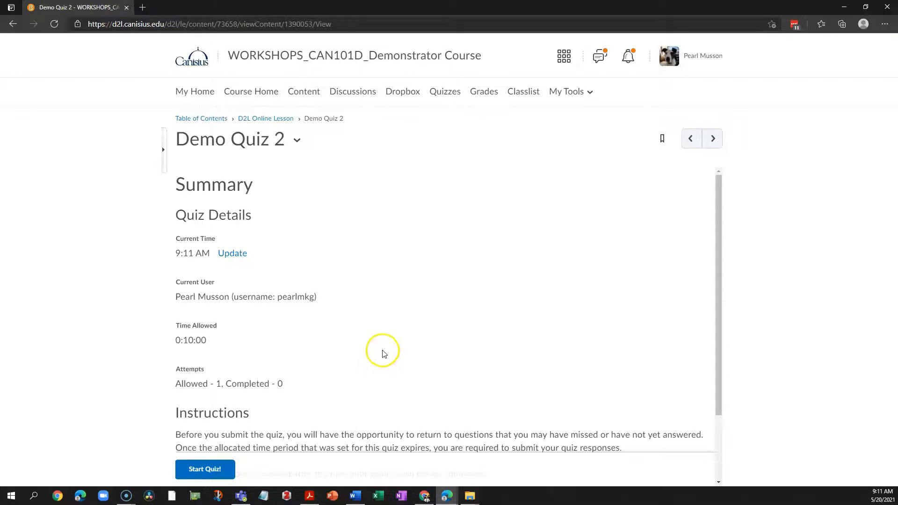
{"action": "mouse_move", "coordinate": [384, 353]}
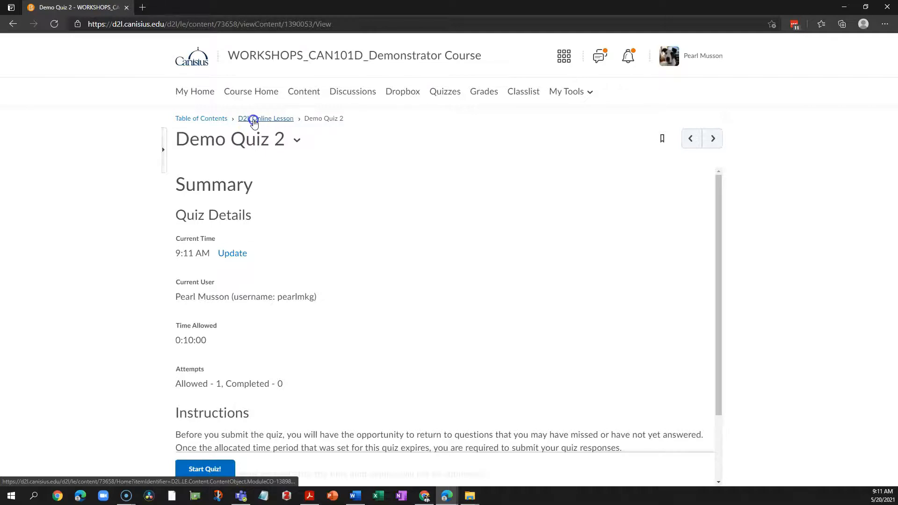
{"action": "left_click", "coordinate": [266, 119]}
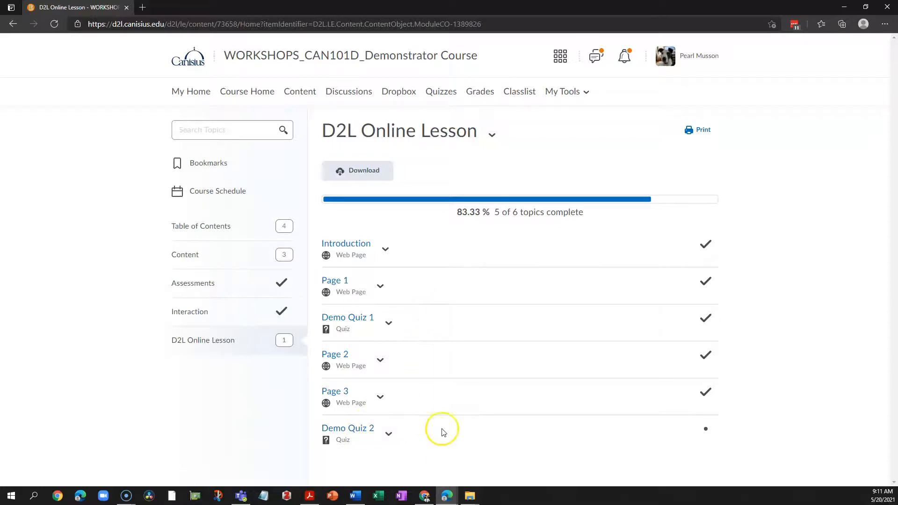
{"action": "mouse_move", "coordinate": [434, 440]}
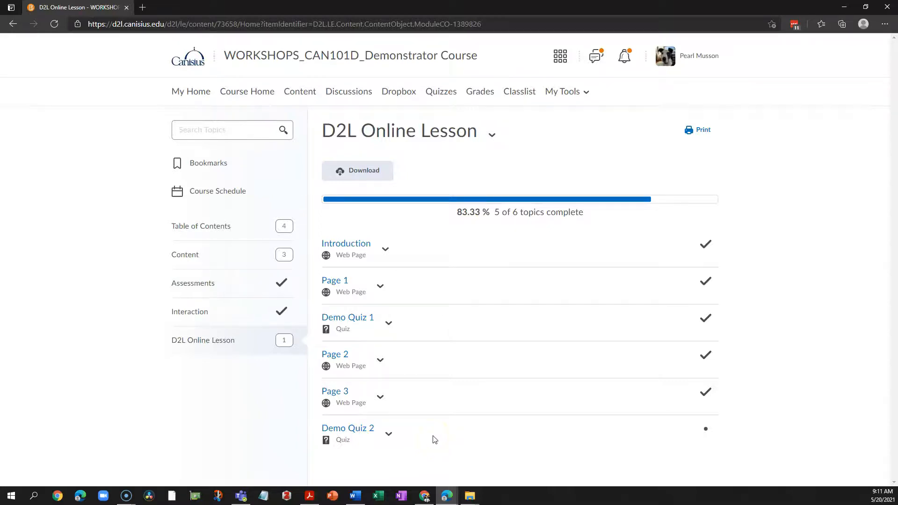
{"action": "mouse_move", "coordinate": [468, 323]}
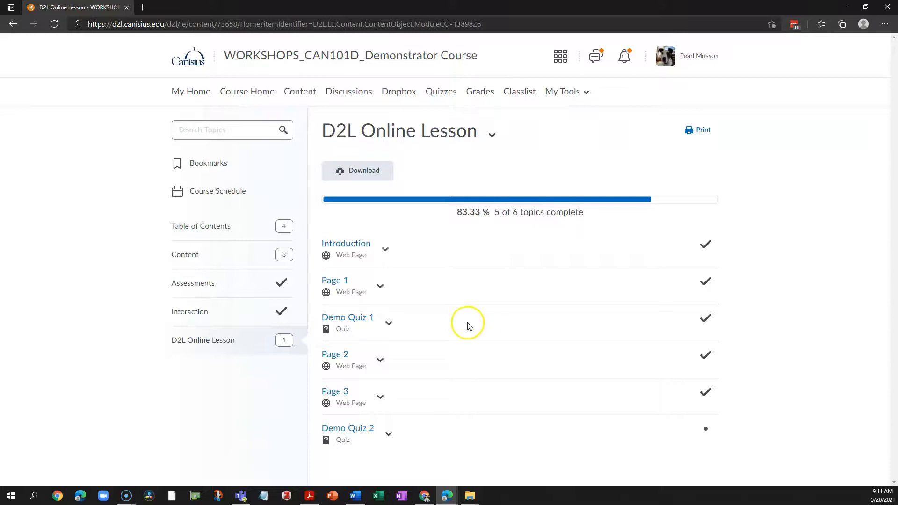
{"action": "mouse_move", "coordinate": [469, 311]}
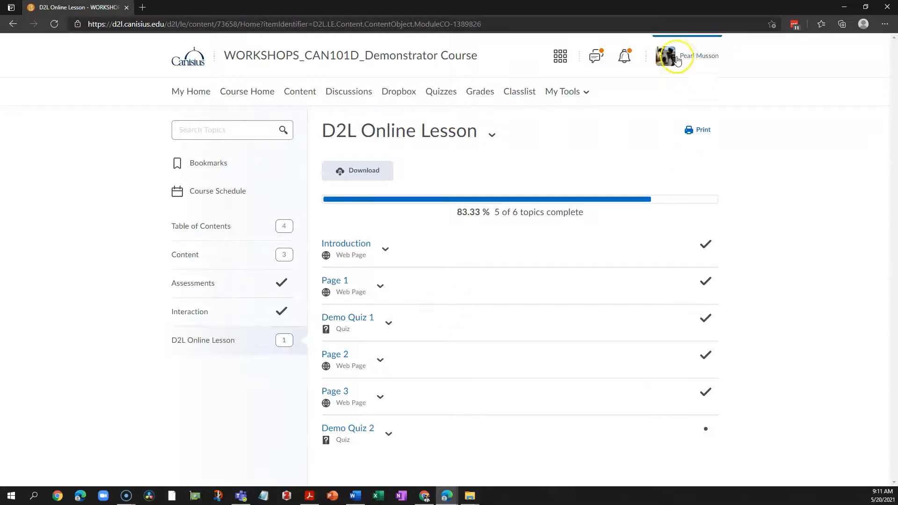
- From the profile menu, view the student's own Progress, checking Course Access and then Content details
{"action": "left_click", "coordinate": [687, 55]}
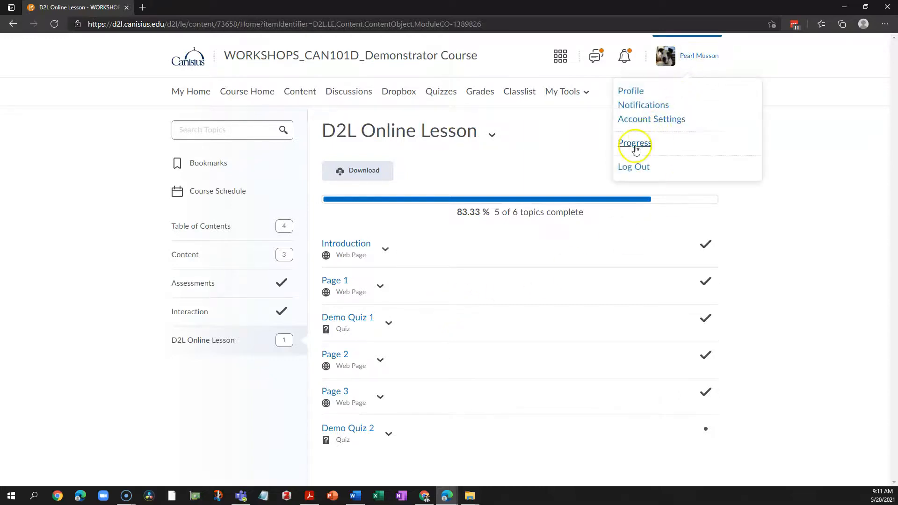
{"action": "left_click", "coordinate": [634, 142]}
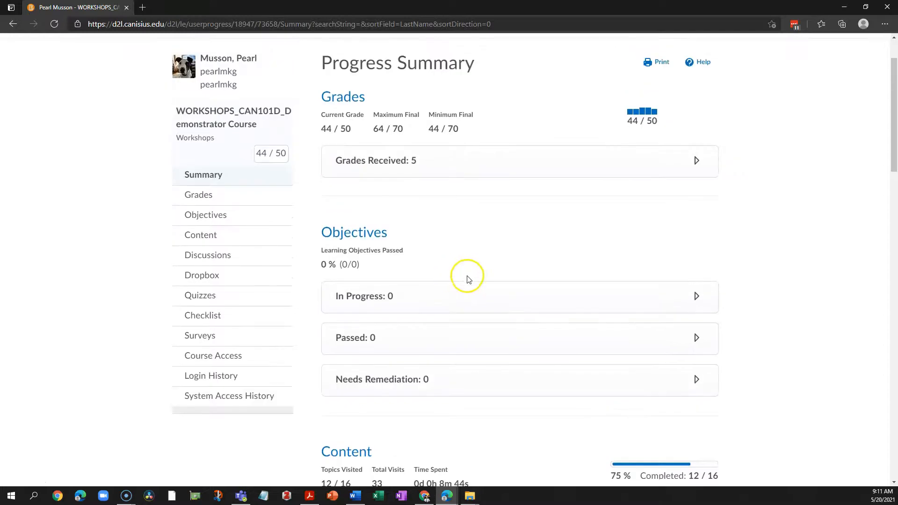
{"action": "left_click", "coordinate": [212, 356]}
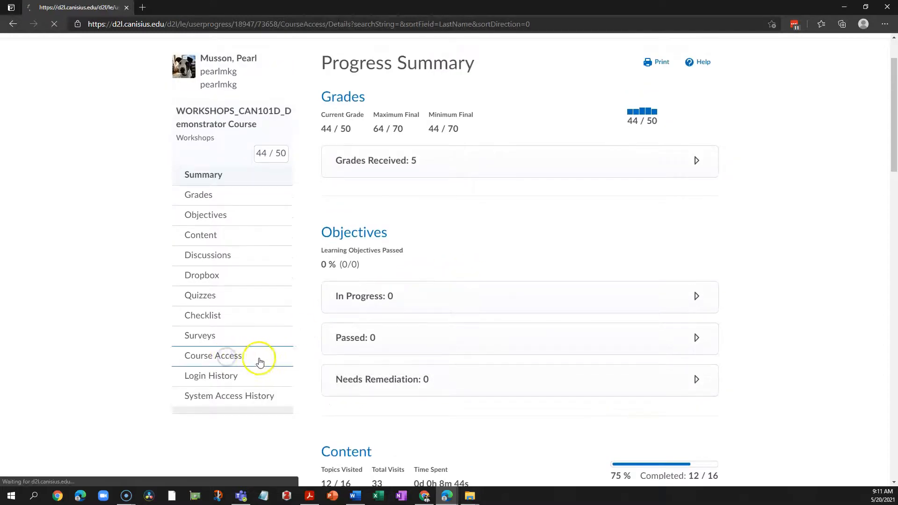
{"action": "left_click", "coordinate": [213, 356]}
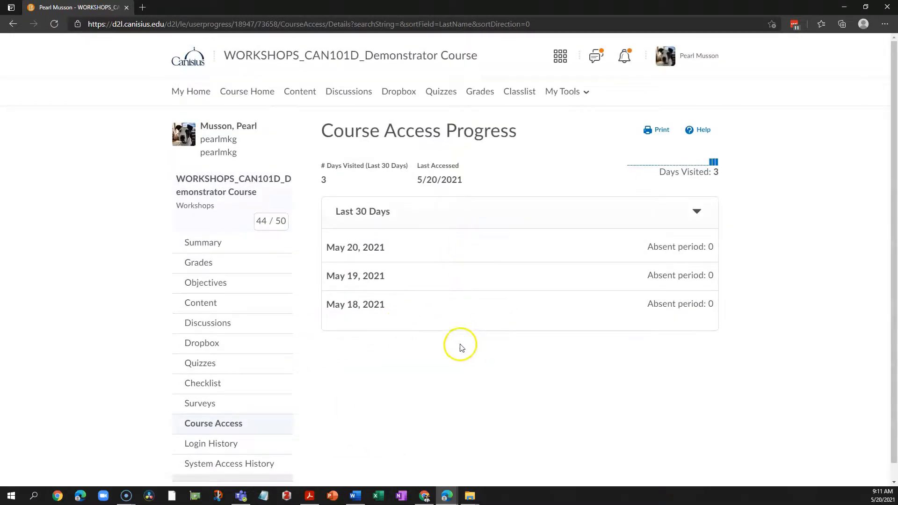
{"action": "left_click", "coordinate": [200, 302]}
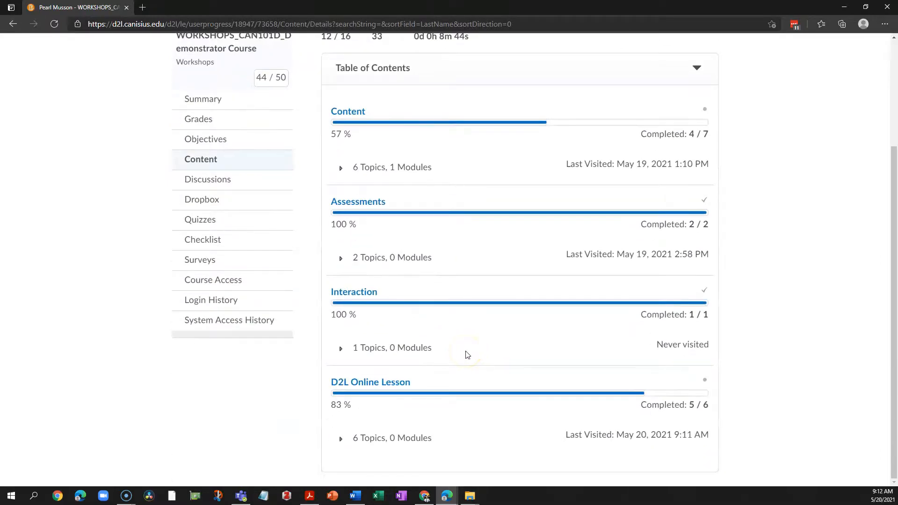
{"action": "mouse_move", "coordinate": [464, 354]}
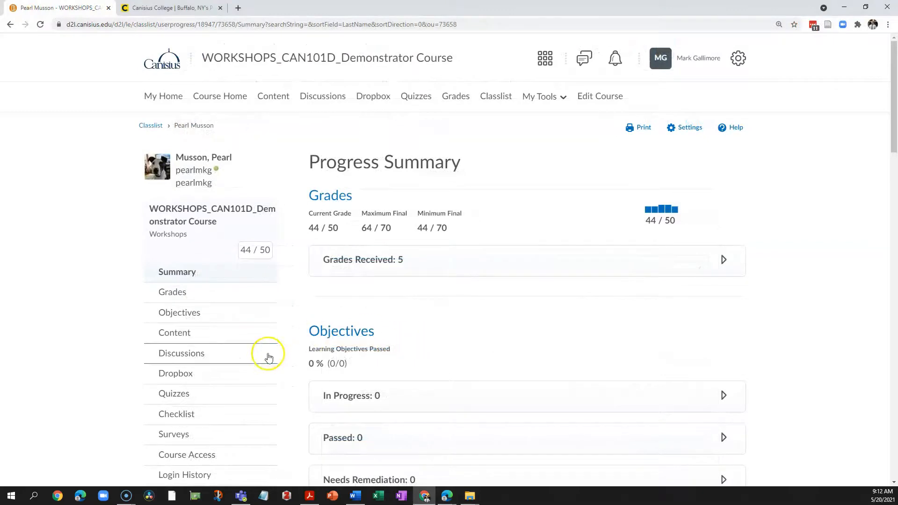
- Open the User Progress Settings listing the indicators to include, all currently checked
{"action": "scroll", "scroll_direction": "down", "scroll_amount": 3}
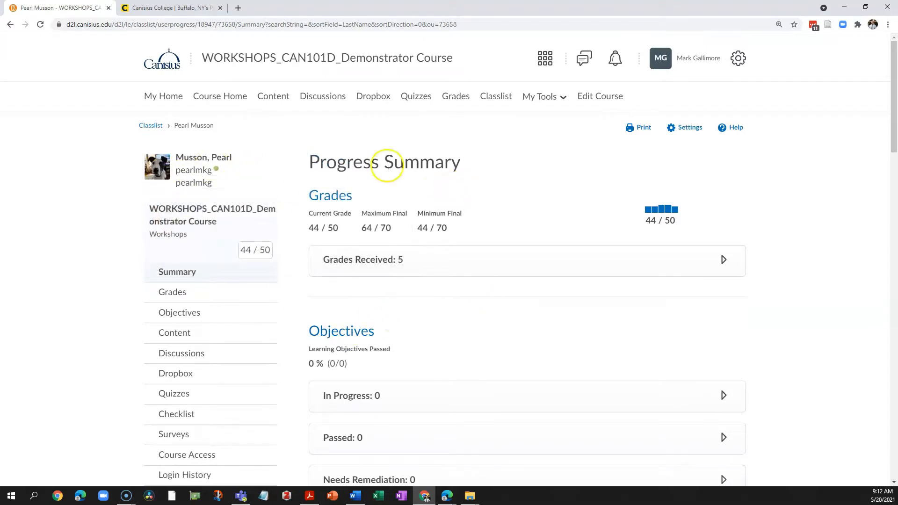
{"action": "left_click", "coordinate": [684, 127]}
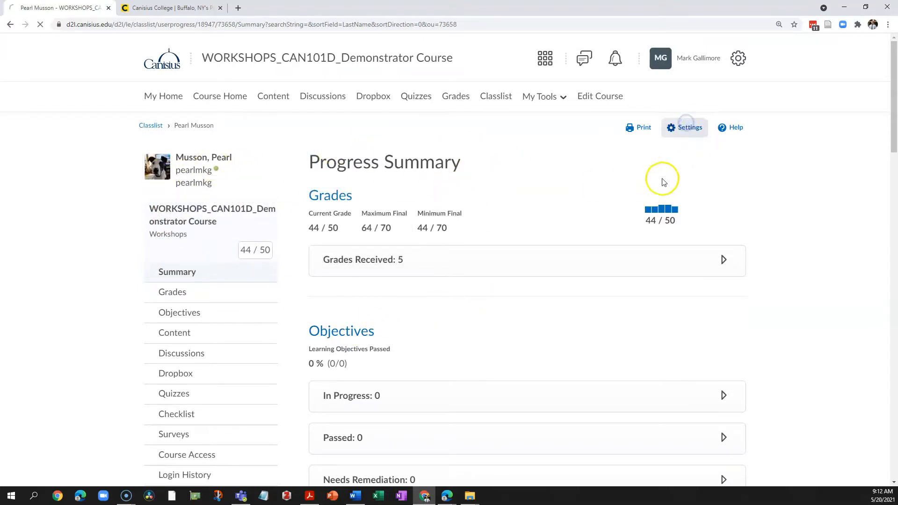
{"action": "left_click", "coordinate": [684, 127]}
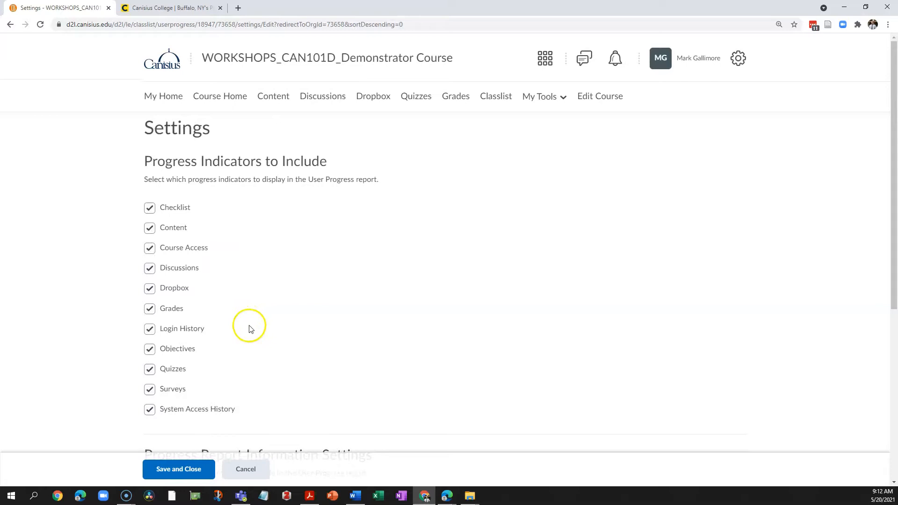
{"action": "mouse_move", "coordinate": [224, 297]}
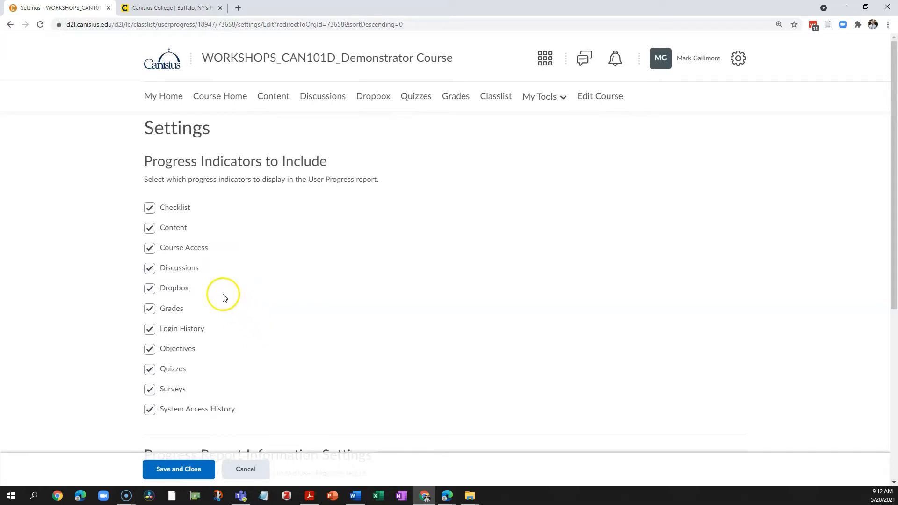
- Exclude Checklist, Quizzes and System Access History so only Grades, Content and Course Access remain, and save
{"action": "left_click", "coordinate": [150, 207]}
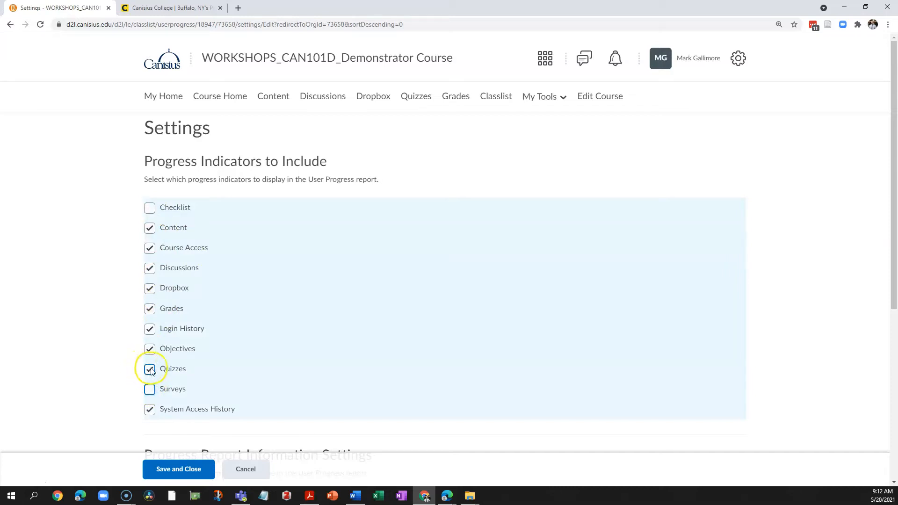
{"action": "left_click", "coordinate": [150, 369]}
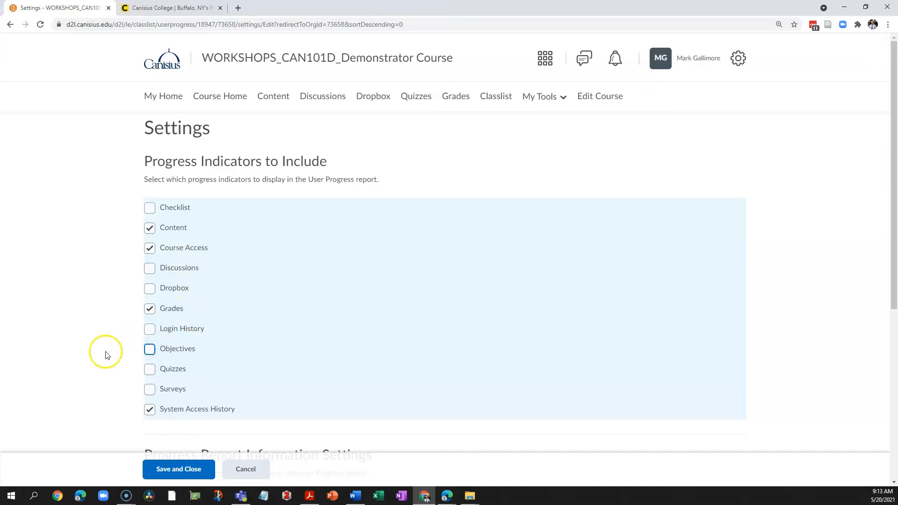
{"action": "left_click", "coordinate": [150, 409]}
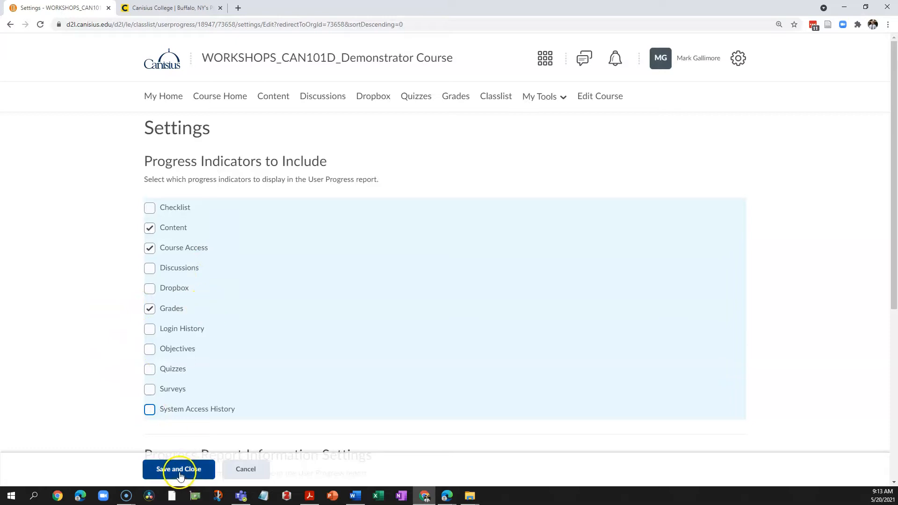
{"action": "left_click", "coordinate": [178, 468]}
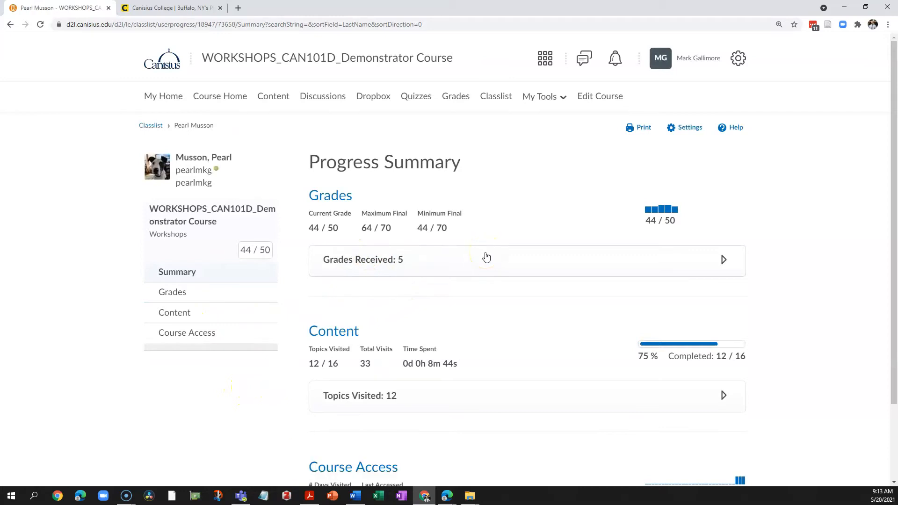
{"action": "scroll", "scroll_direction": "down", "scroll_amount": 3}
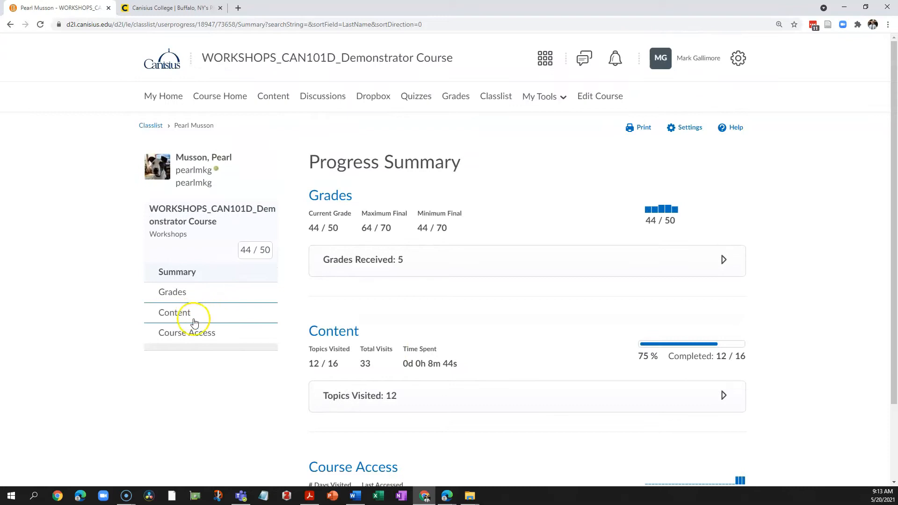
{"action": "scroll", "scroll_direction": "down", "scroll_amount": 3}
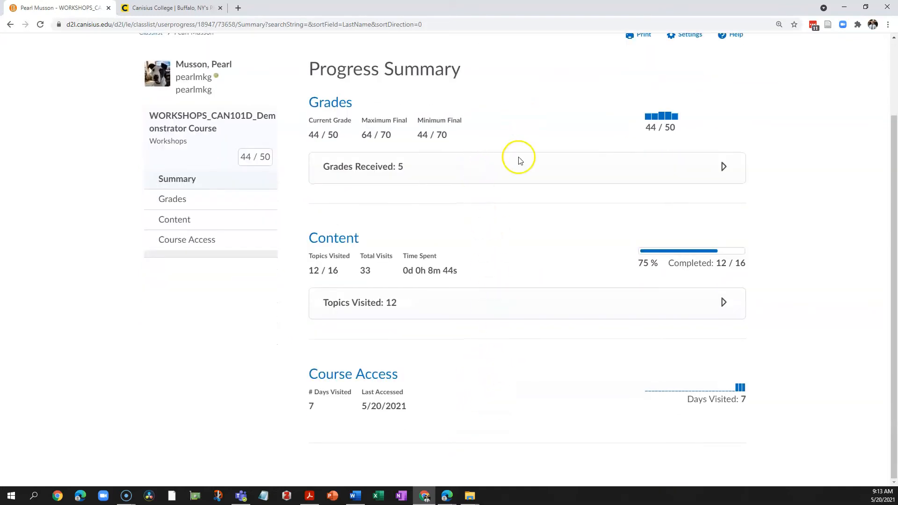
{"action": "mouse_move", "coordinate": [459, 320]}
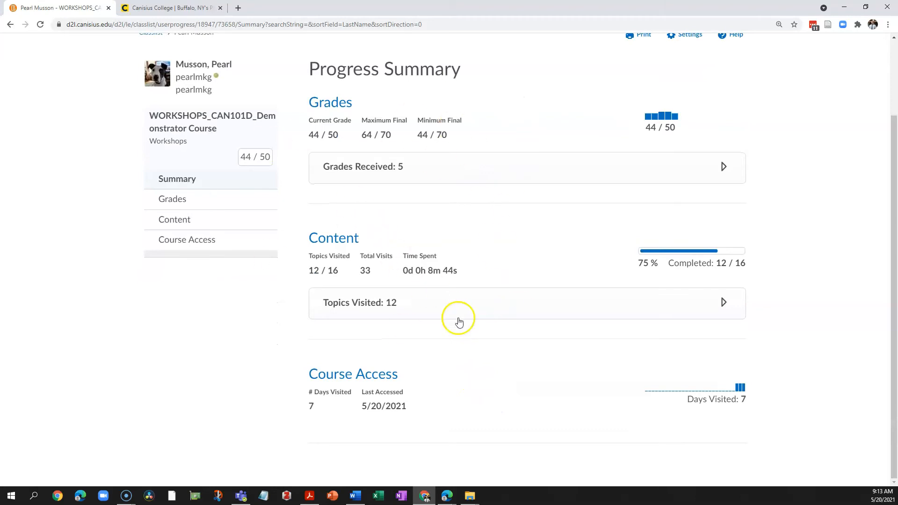